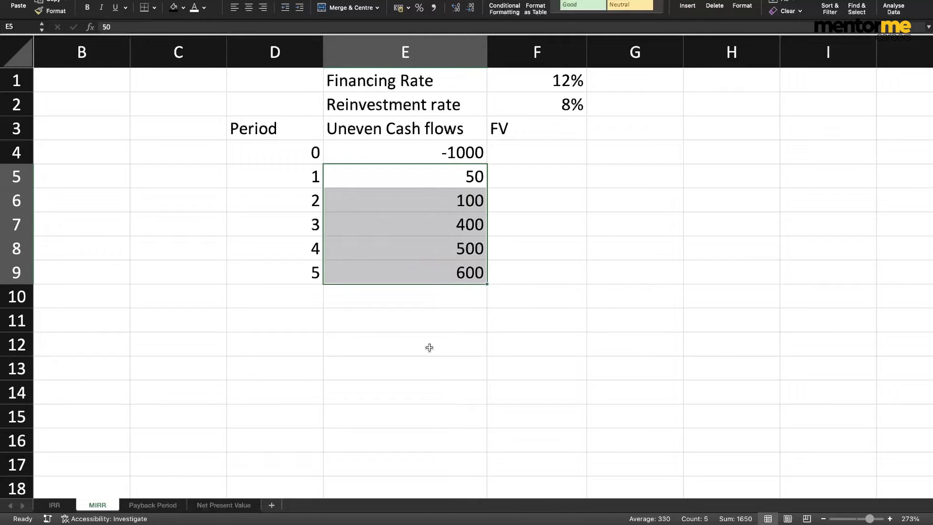
Label D10 'irr' and show E10's =IRR(E4:E9) formula returning 13.95%.
text(ir)
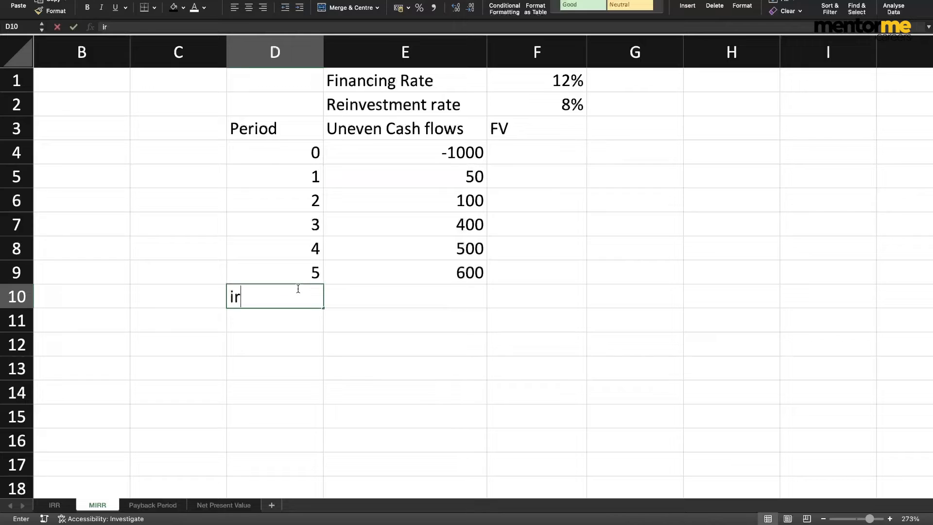
text(r)
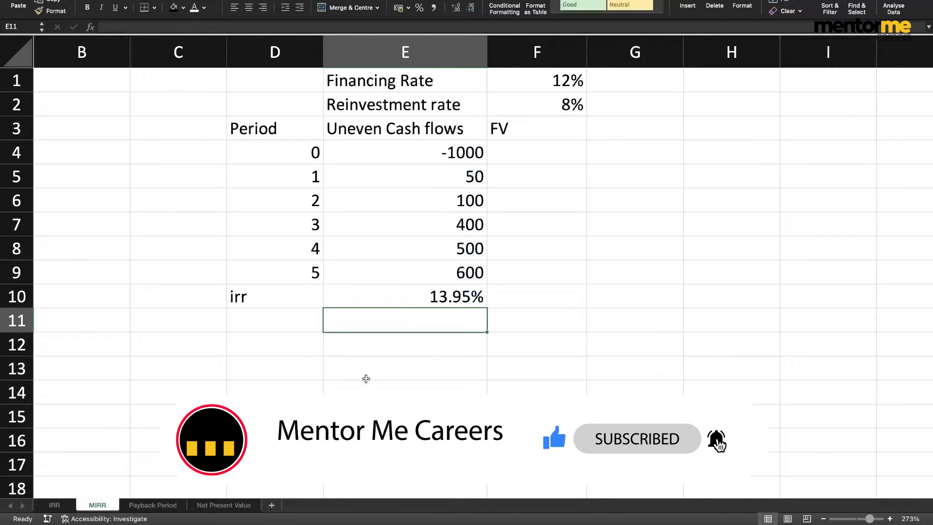
click(405, 296)
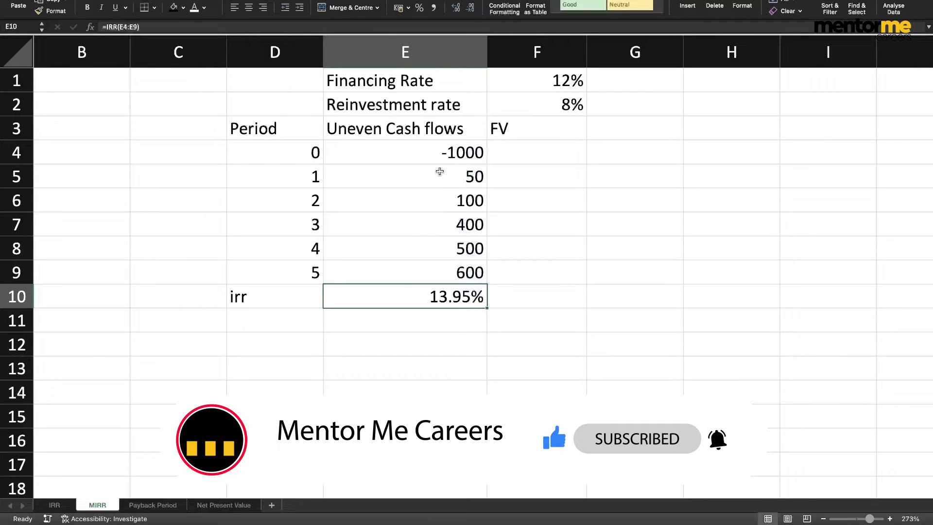
click(404, 248)
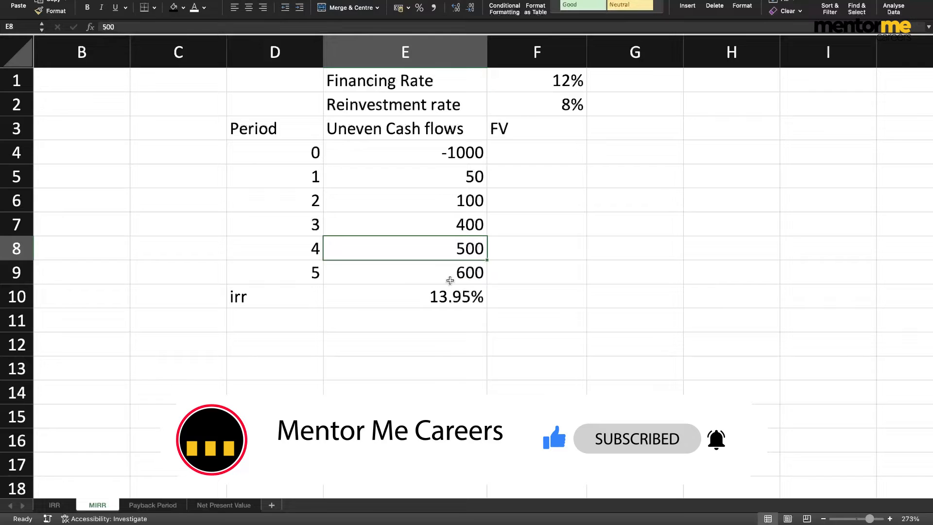
click(535, 80)
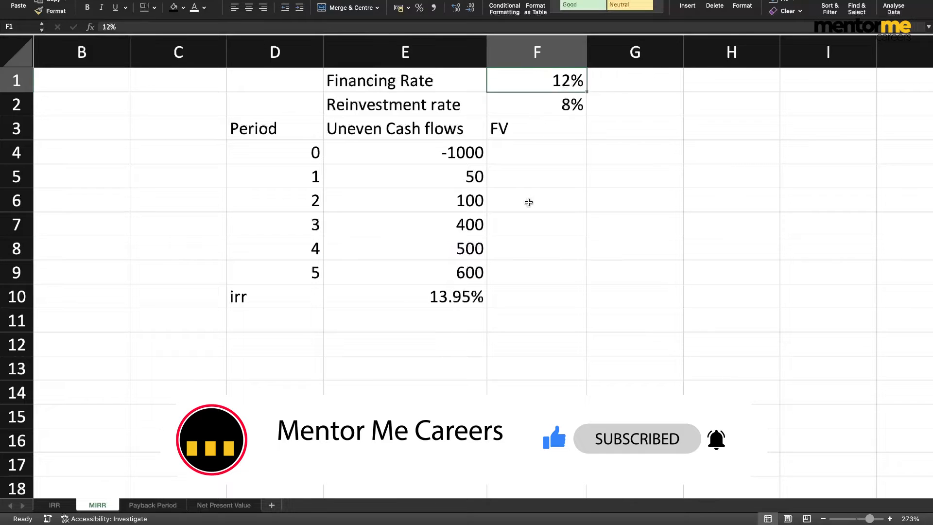
mouse_move(466, 187)
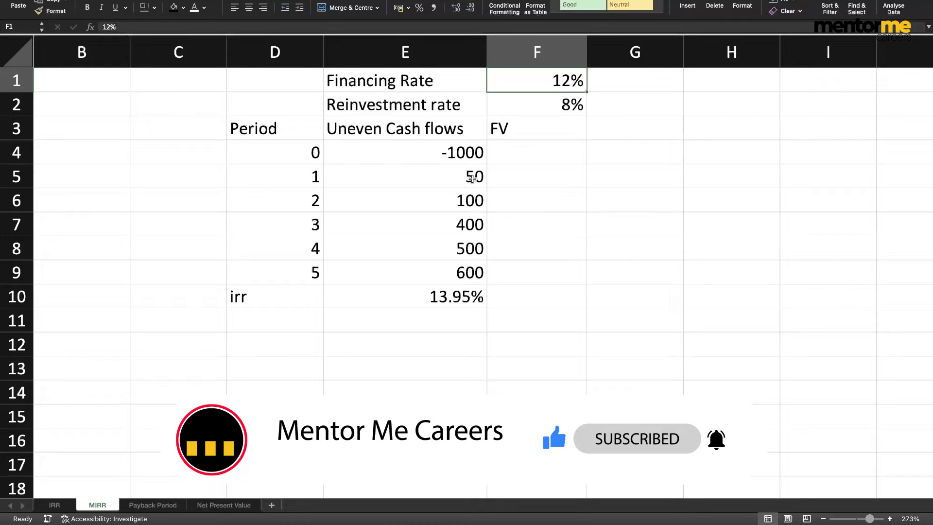
click(535, 104)
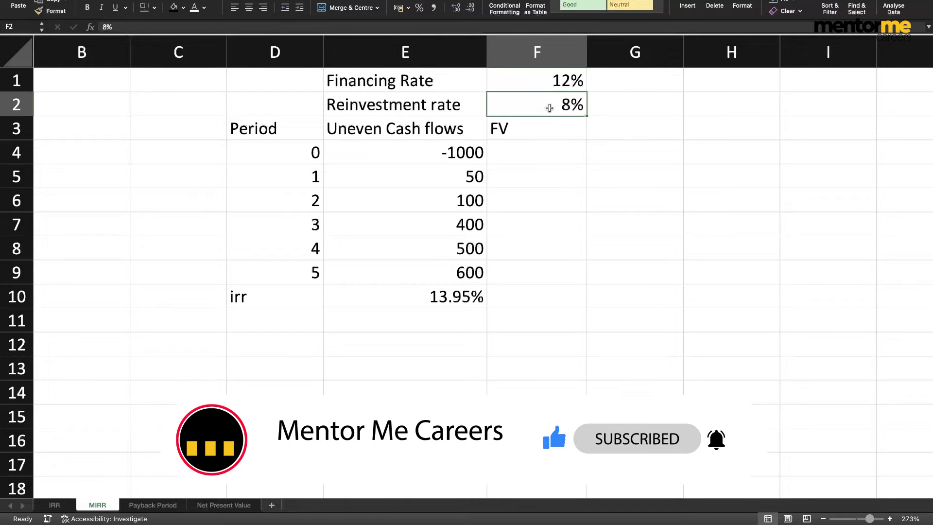
mouse_move(540, 110)
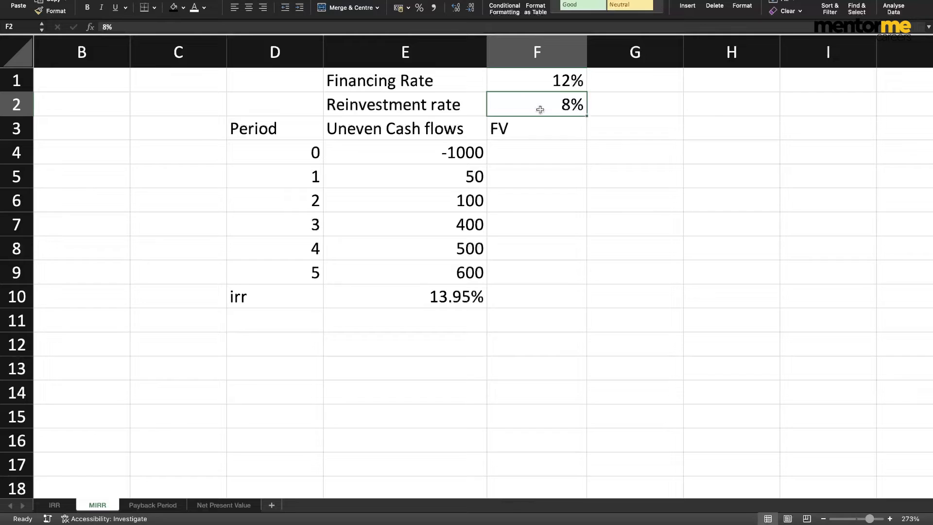
click(535, 172)
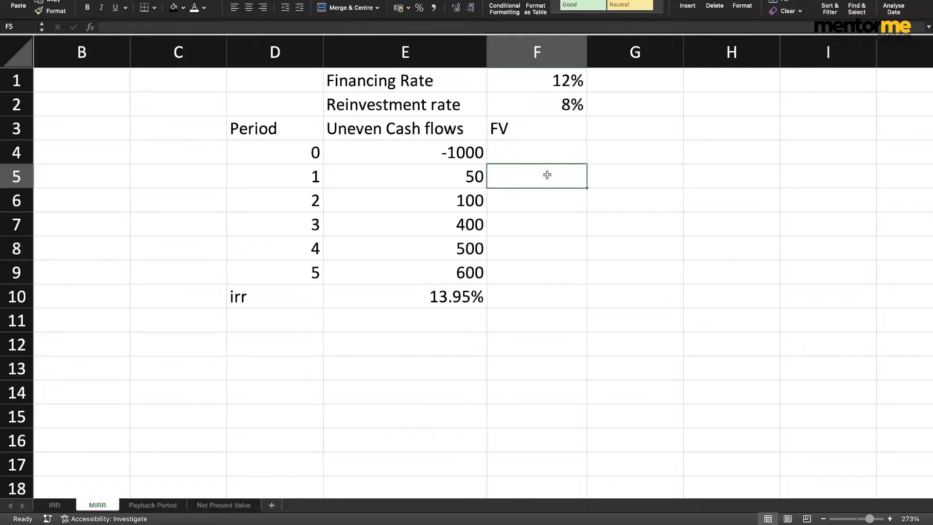
Enter =E5*(1+$F$2)^($D$9-D5) in F5, compounding period 1's cash flow to 68.024448.
text(=E5)
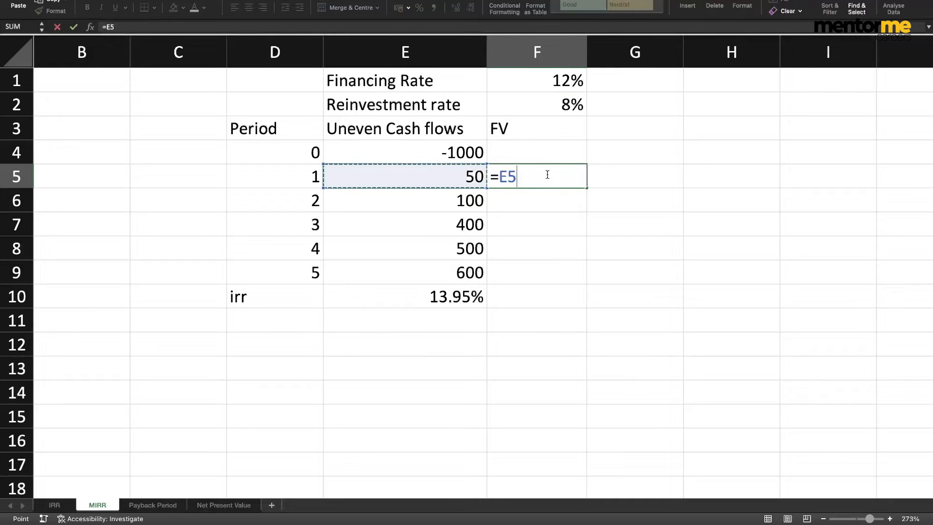
text(*(1+F2)
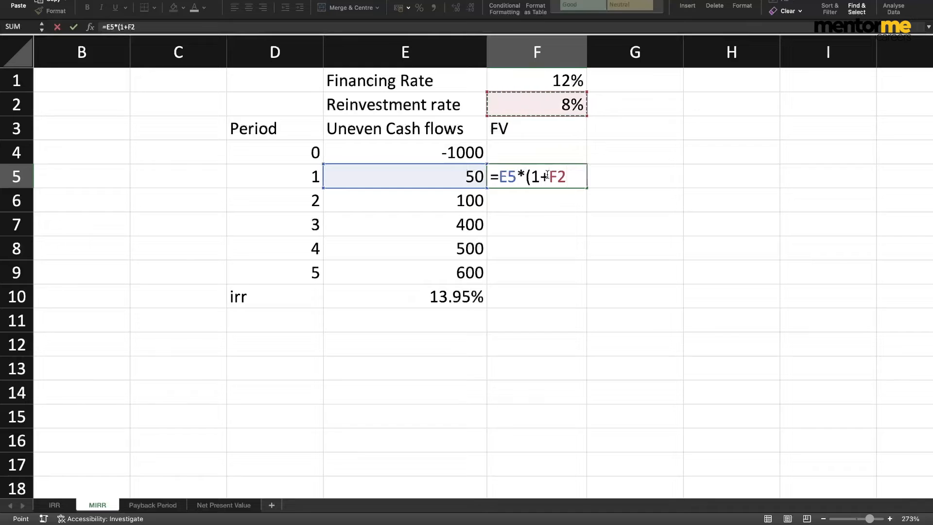
key(f4)
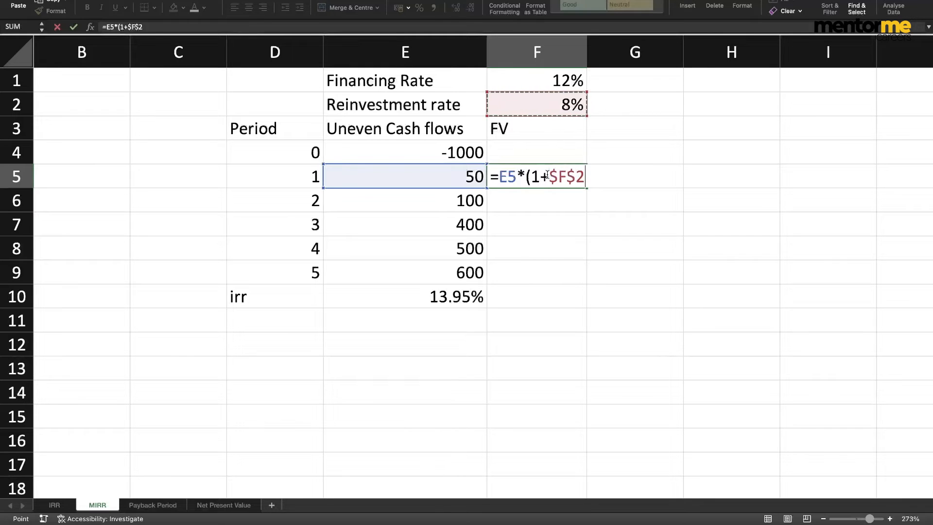
text())
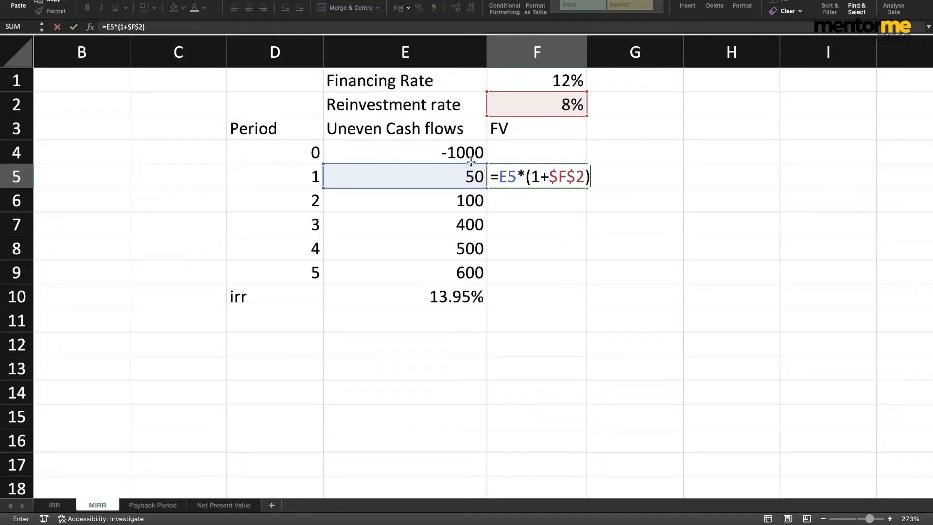
mouse_move(456, 188)
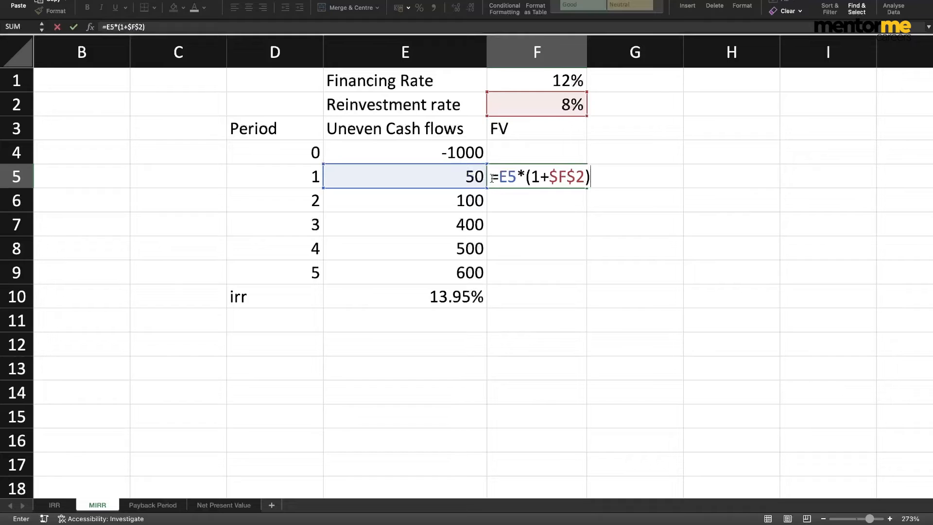
mouse_move(526, 177)
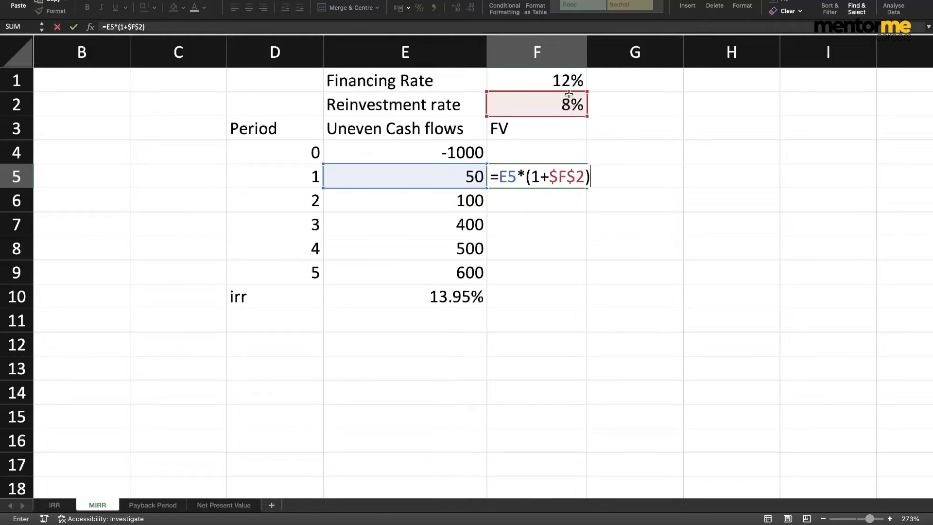
text(^()
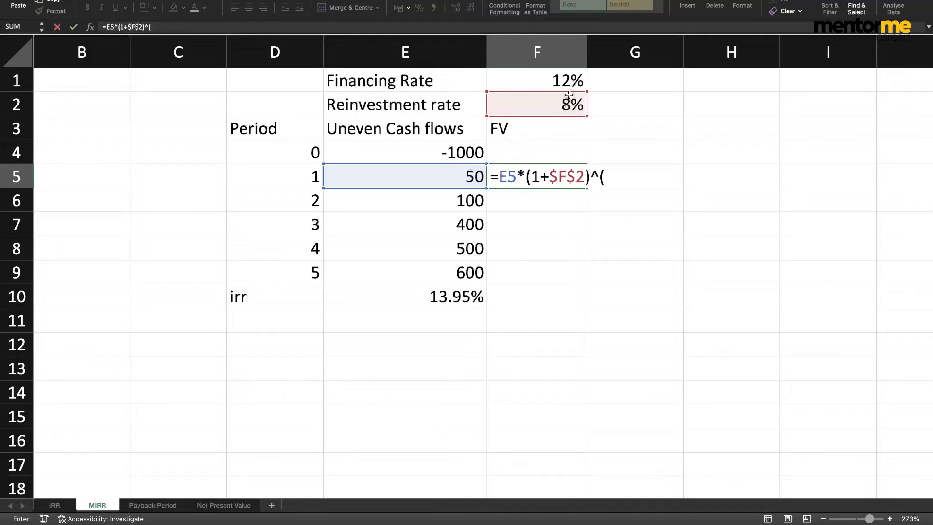
mouse_move(300, 262)
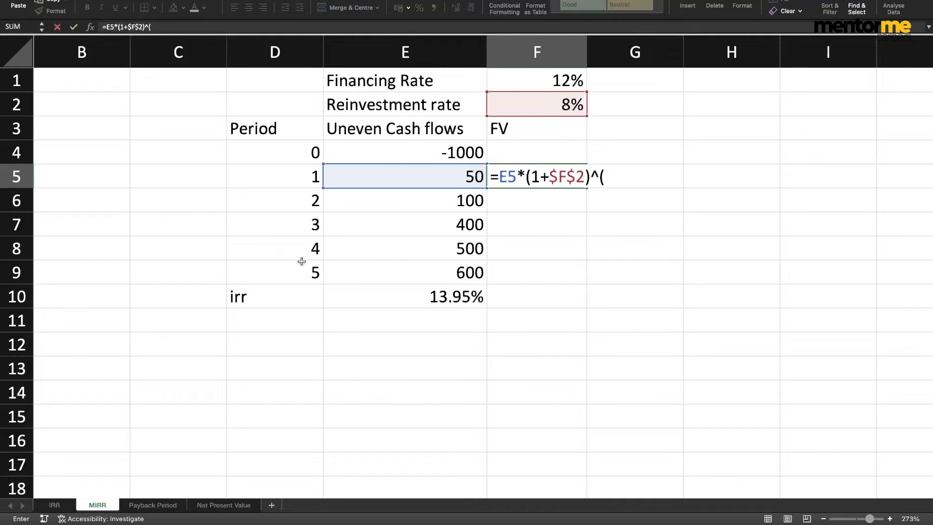
click(274, 273)
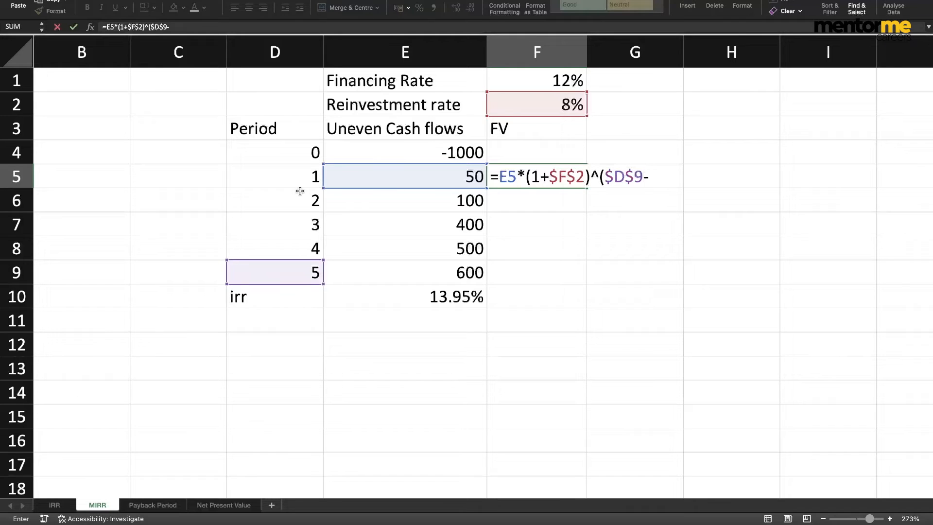
click(274, 175)
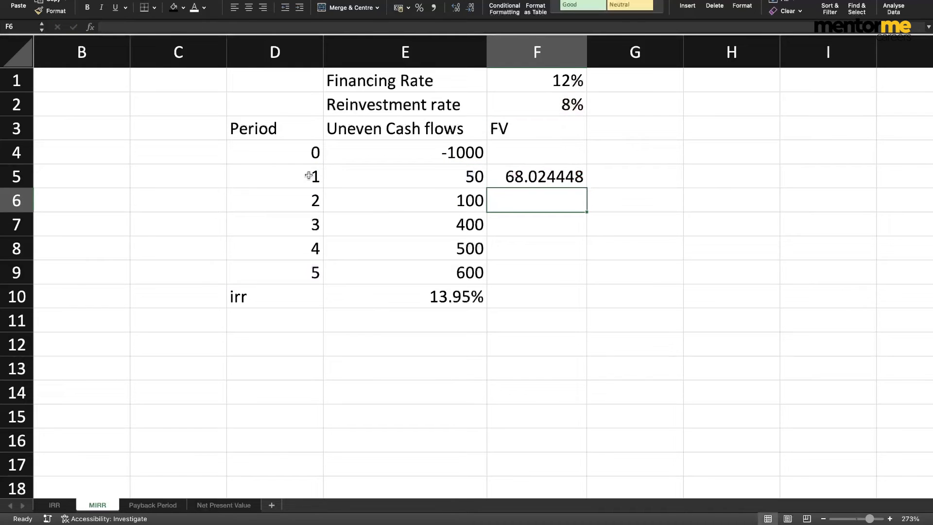
click(404, 176)
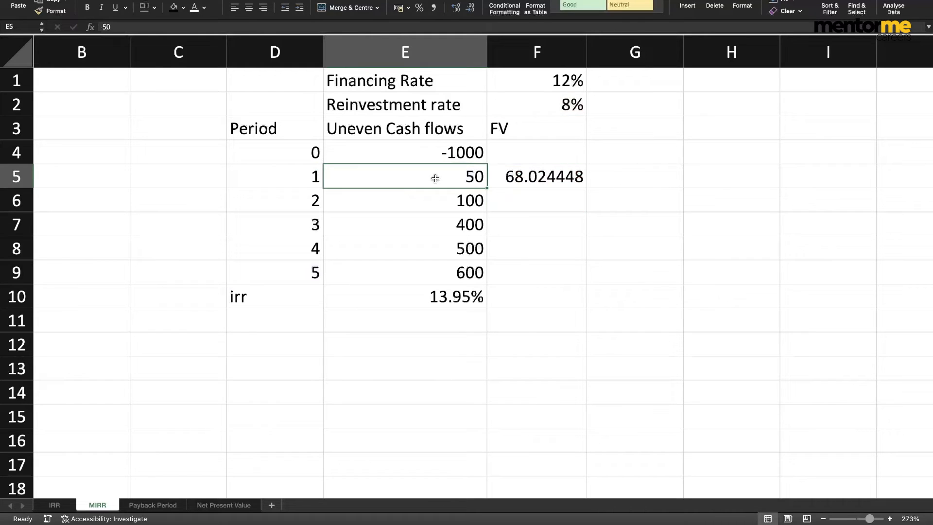
click(536, 176)
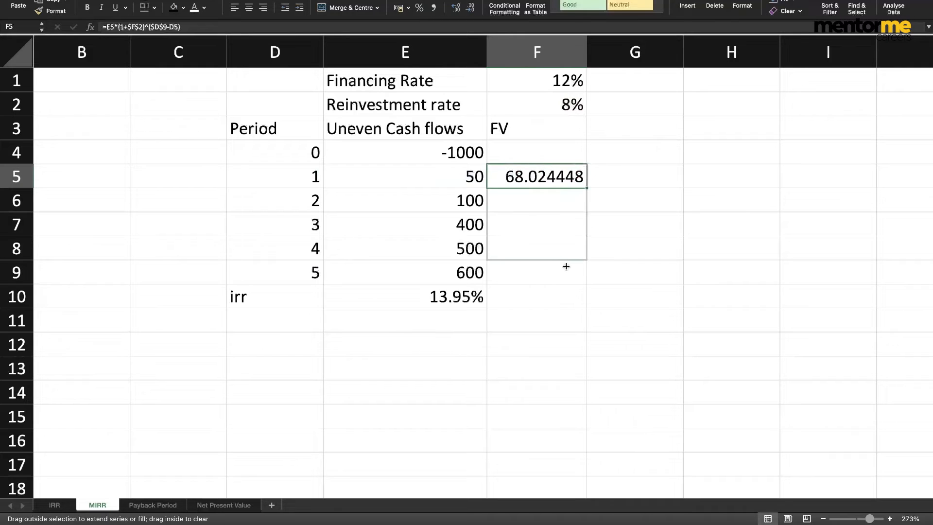
Fill the FV formula down to F9 (125.9712, 466.56, 540, 600) and select F5:F9.
drag(565, 176, 565, 272)
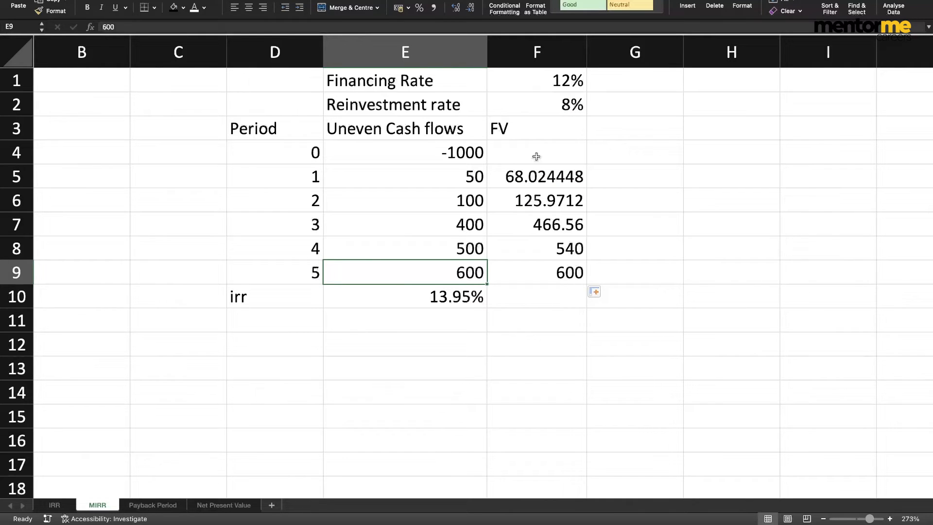
drag(536, 176, 535, 272)
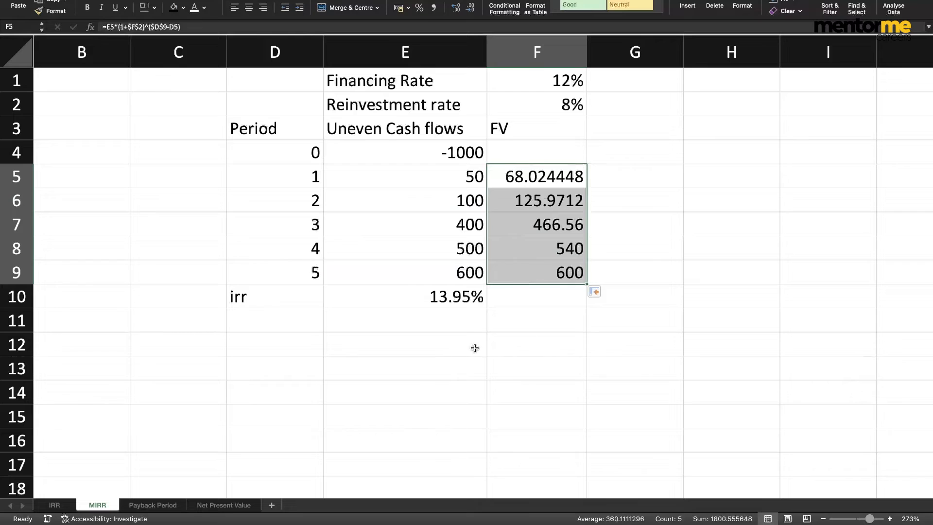
Label row 12 'Future value of cash flows at Reinvestment rate' and total F5:F9 in H12 (1800.5556).
text(Future)
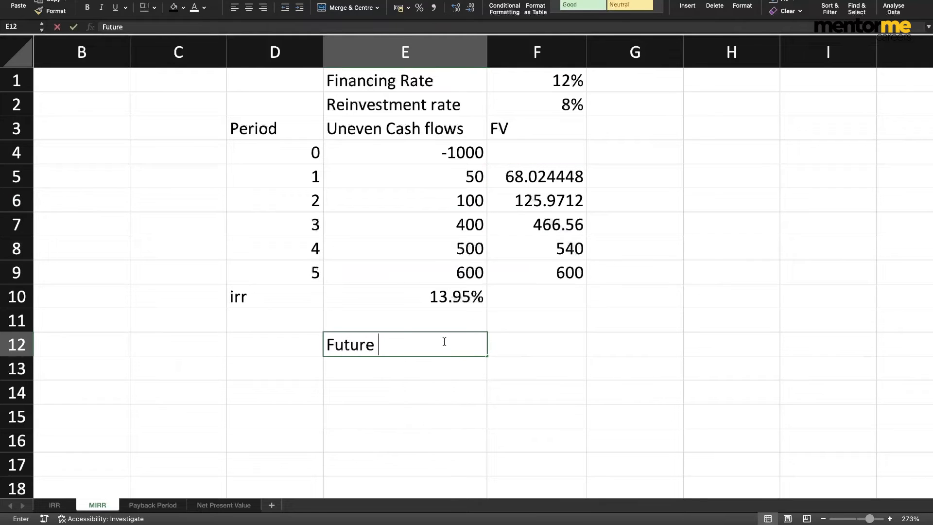
text(value of cash)
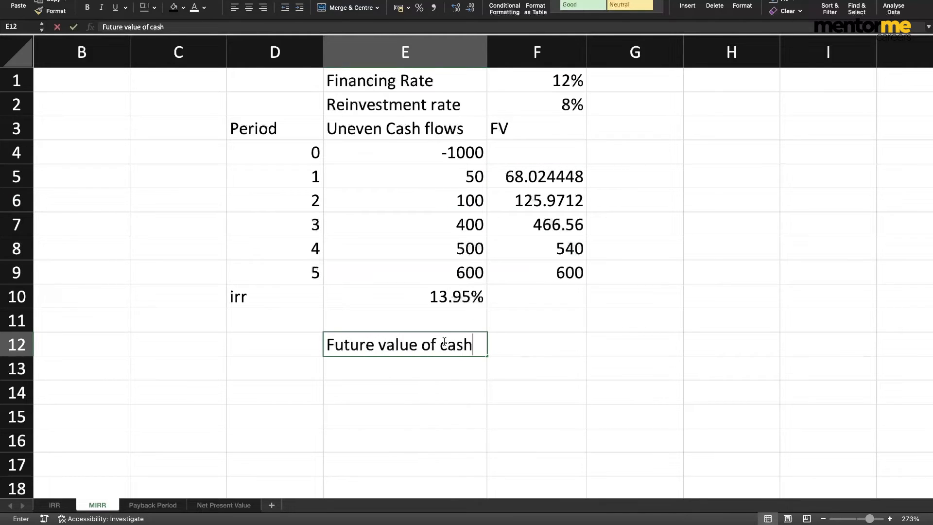
text(flows at Re)
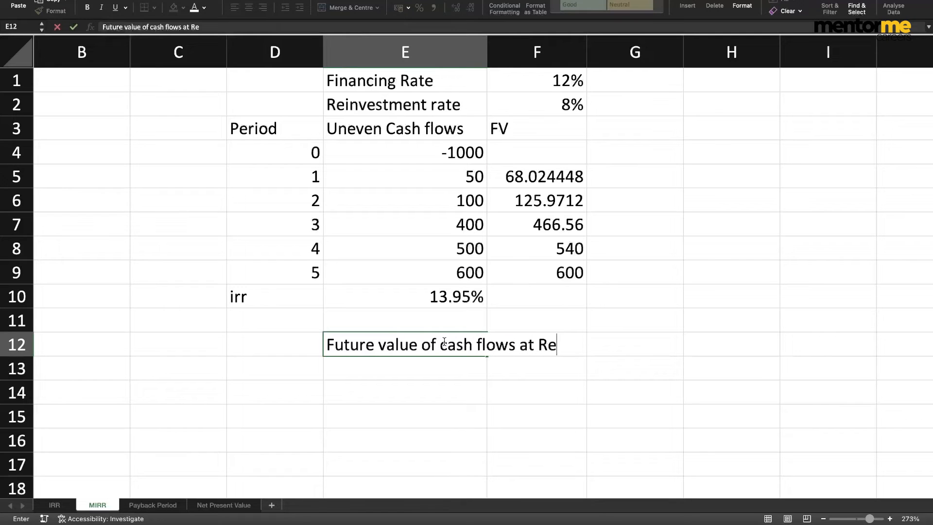
text(invesme)
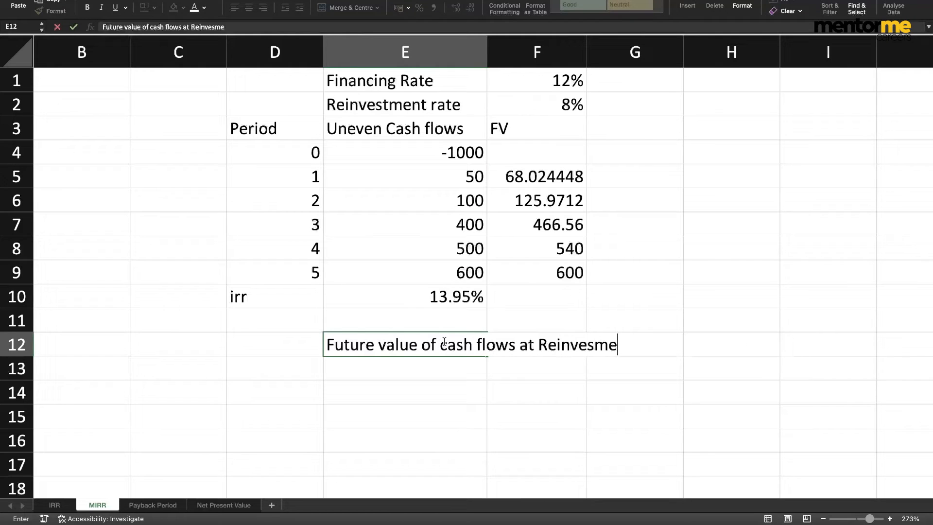
text(tment rate)
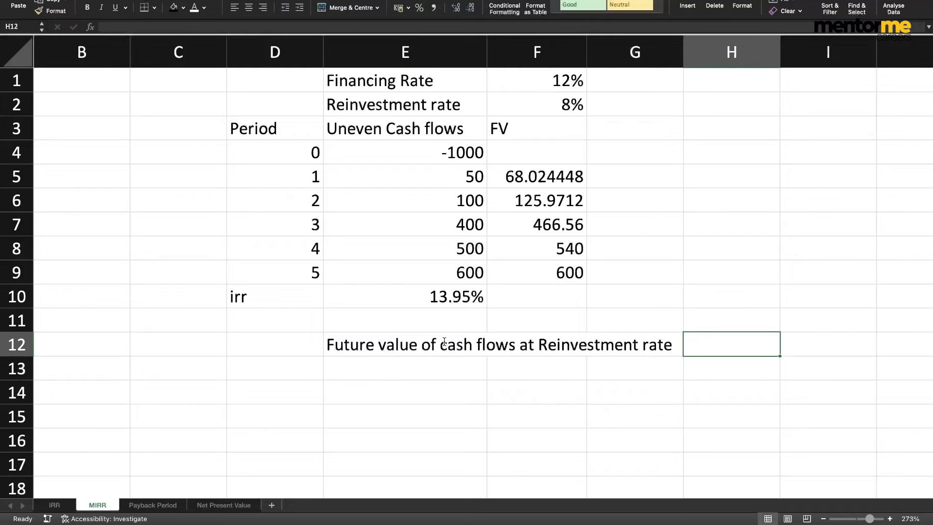
text(=sum)
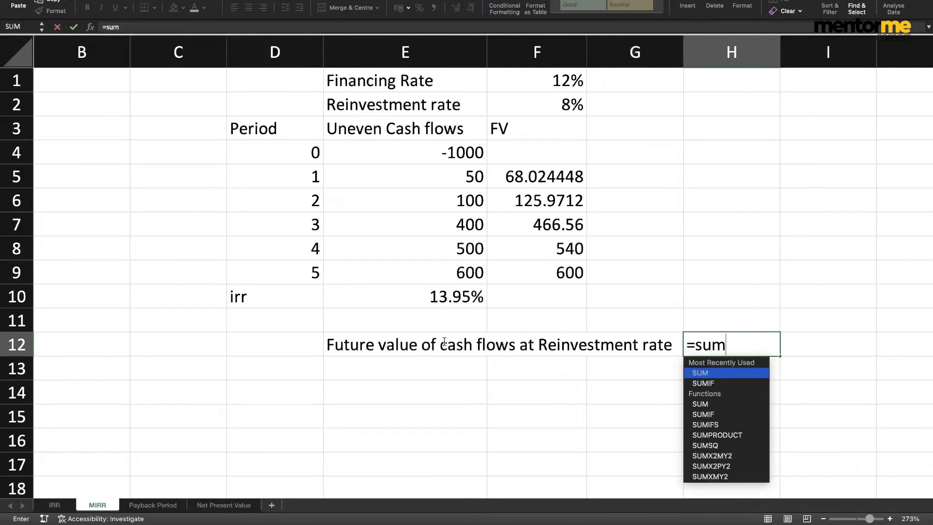
drag(536, 175, 536, 248)
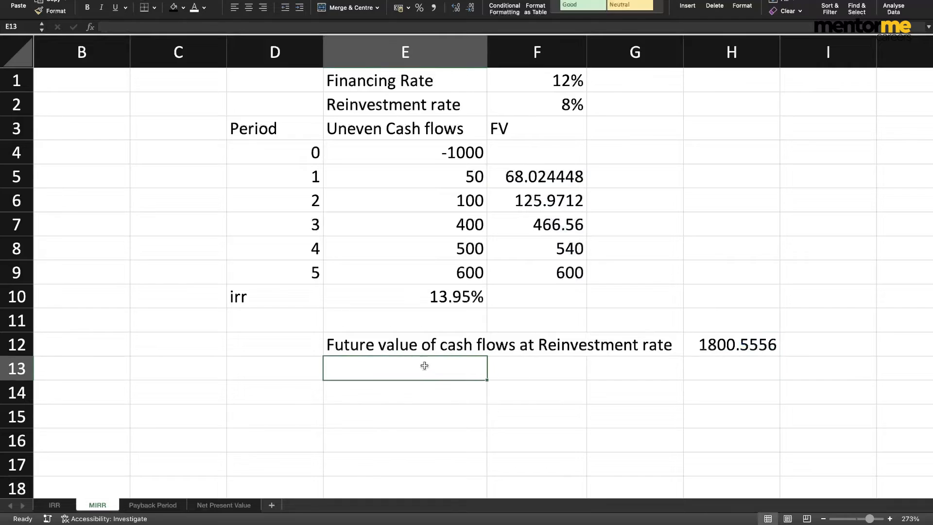
click(405, 152)
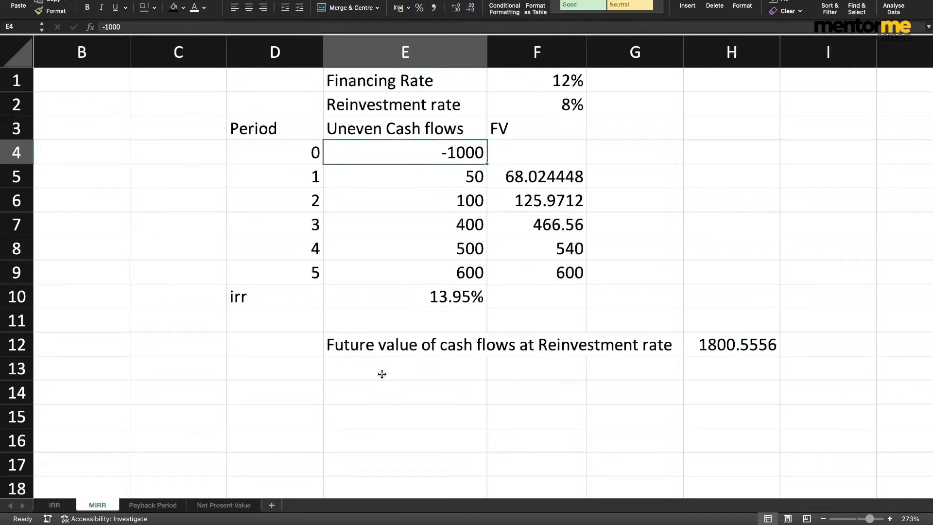
Label E13 'Present value of negative initial investment' with H13 referencing E4 as -1000.
click(405, 367)
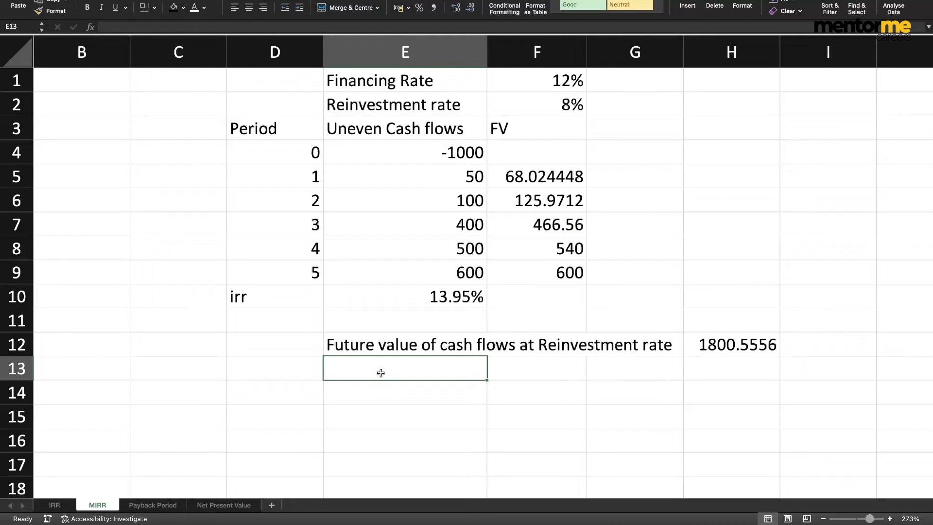
text(Intial inves)
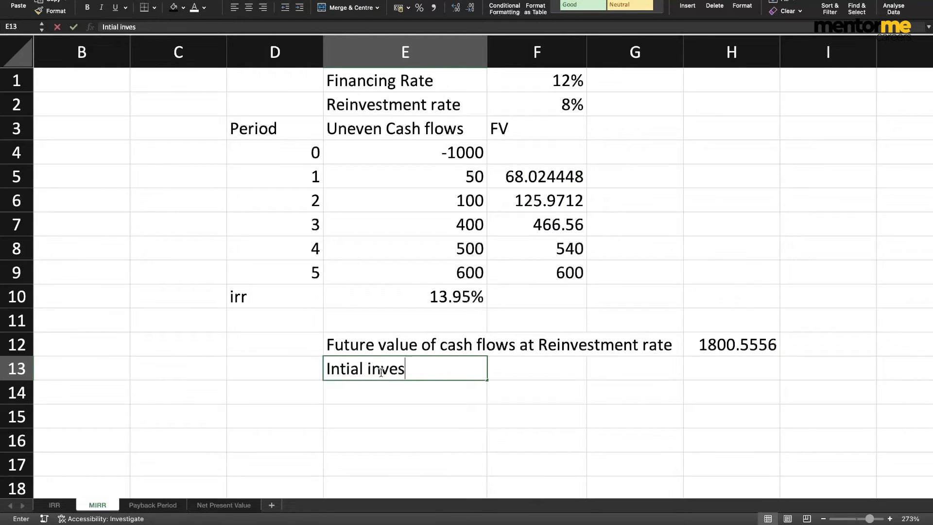
key(backspace)
text(Present value of)
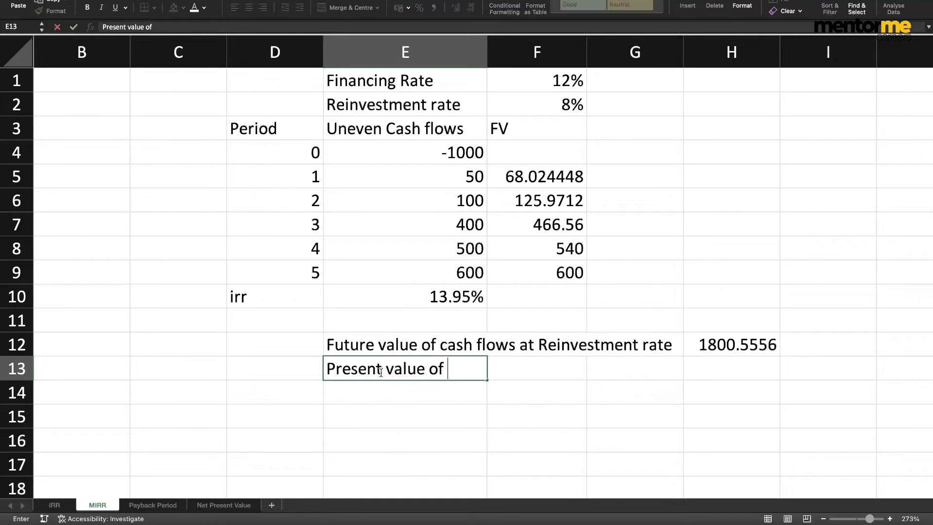
text(negative intia)
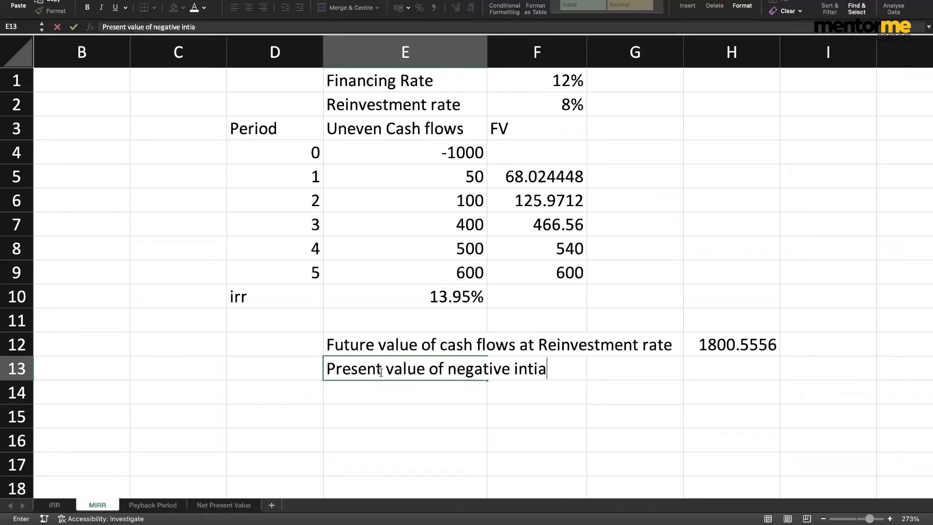
text(l investment)
click(731, 368)
text(=)
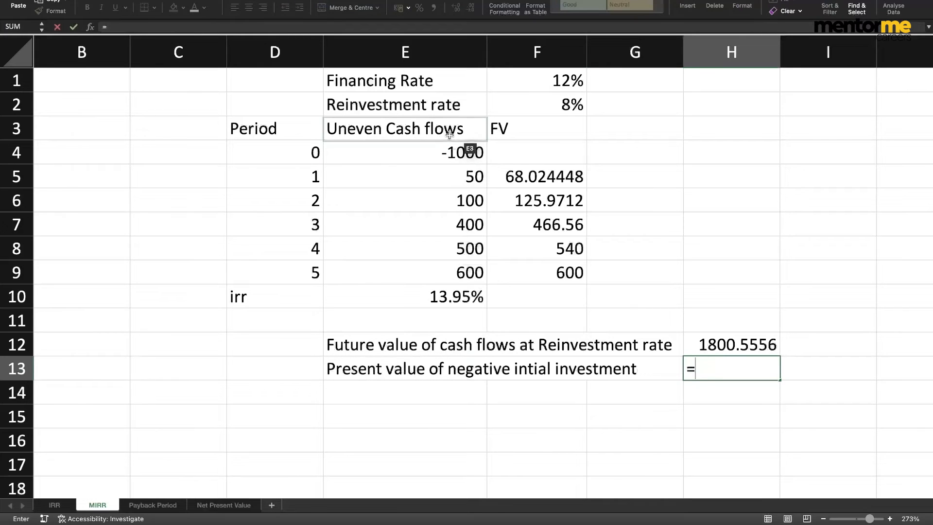
key(enter)
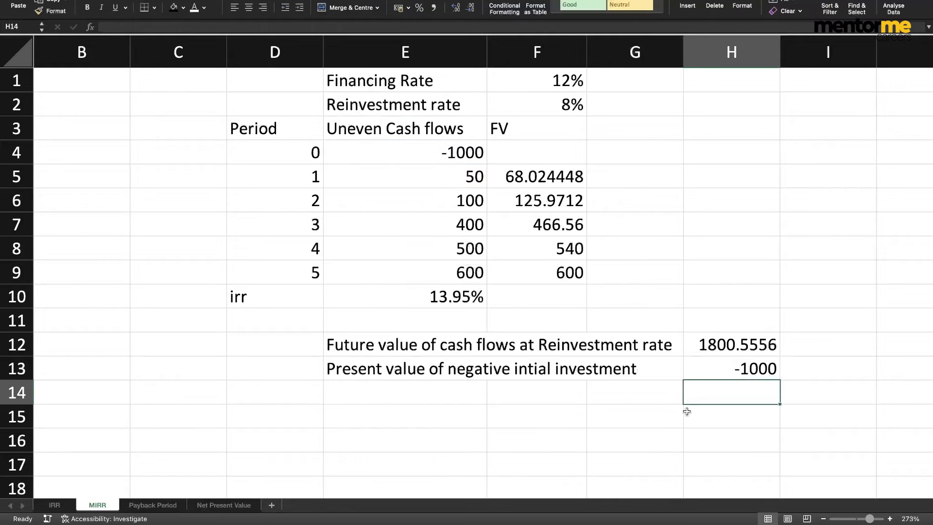
mouse_move(386, 425)
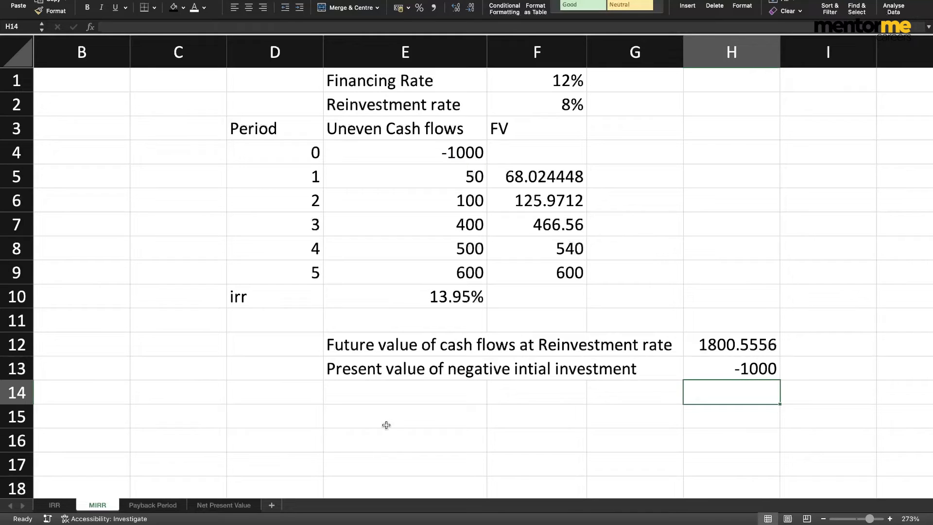
Write the note 1000*(1+MIRR)^5 in E15 with F15 referencing the 1800.55565 total.
click(731, 368)
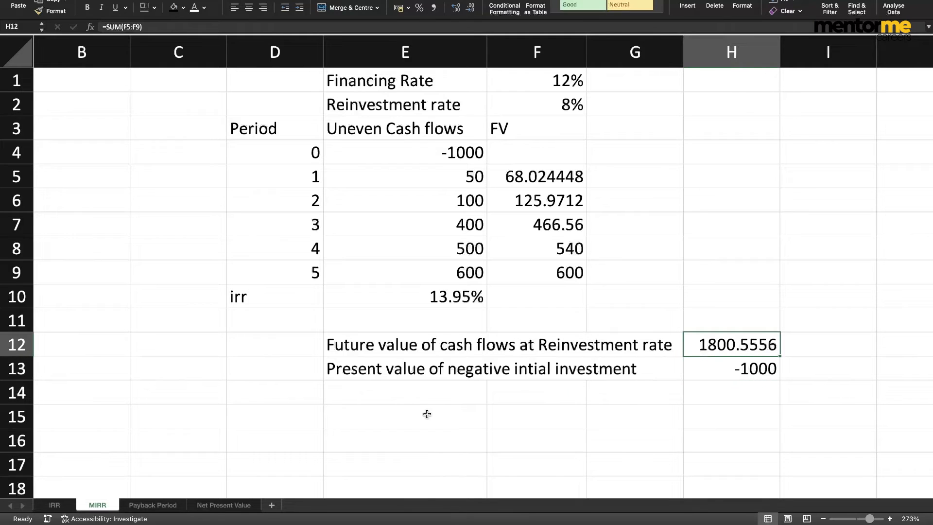
click(405, 415)
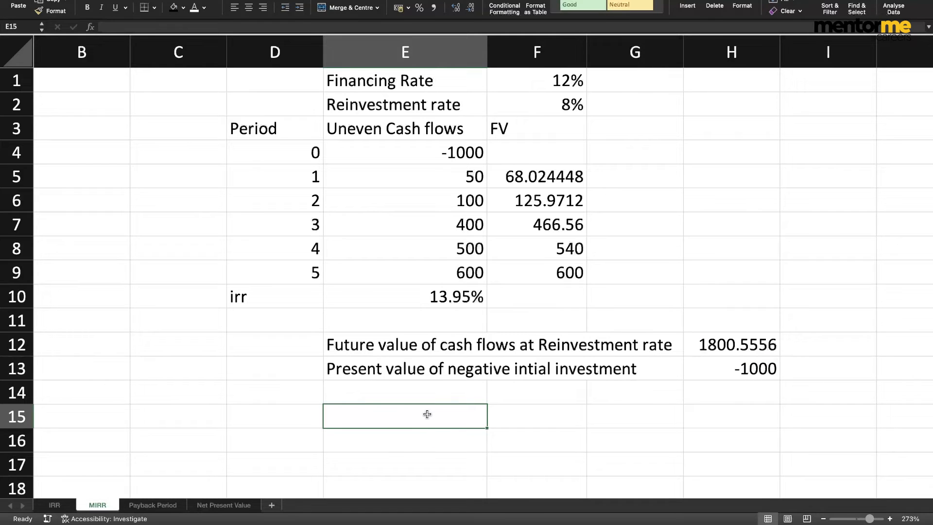
text(1000)
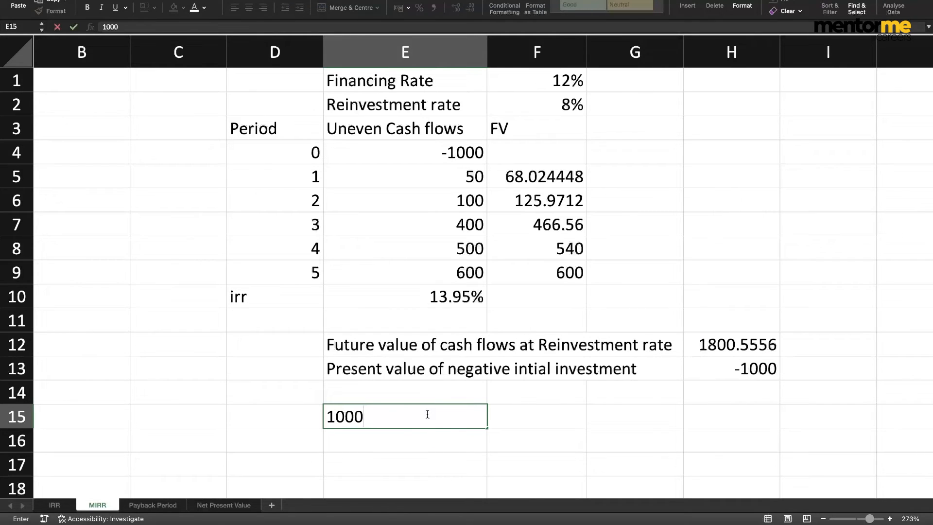
text(*(1+)
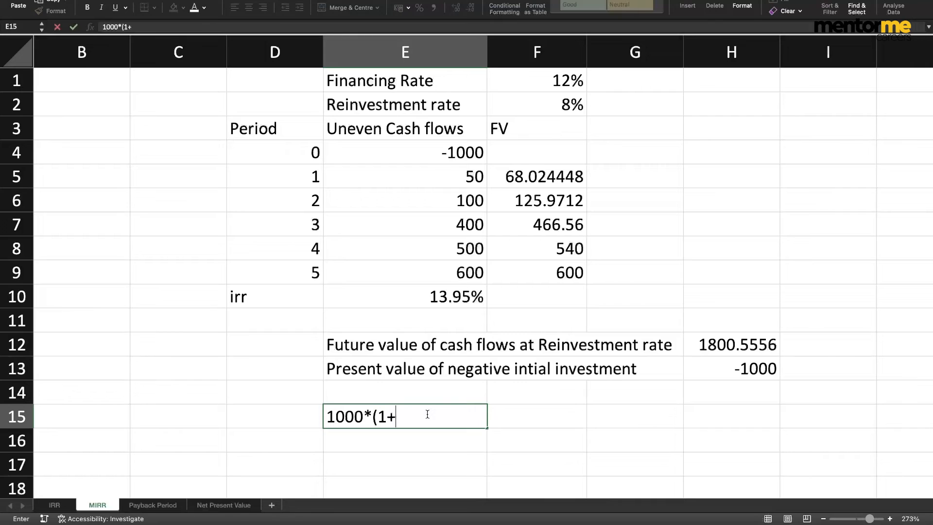
text(MIRR))
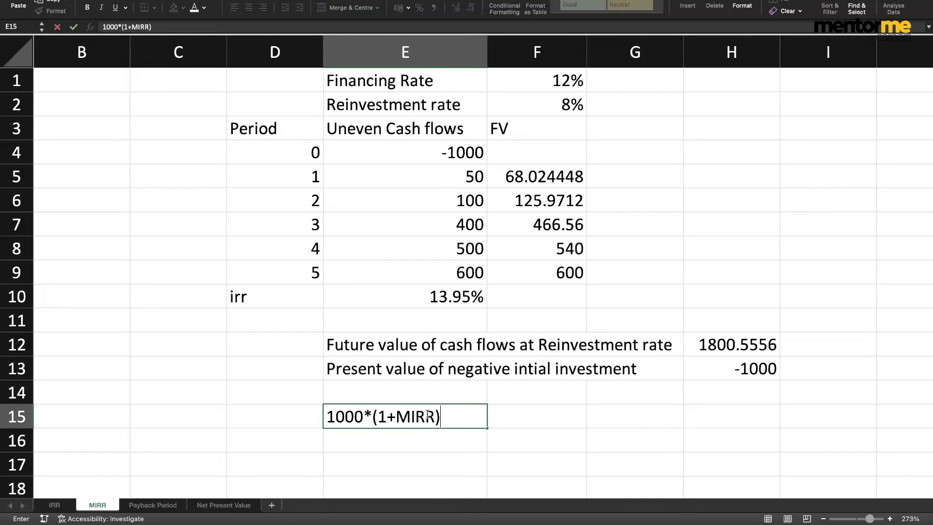
text(^5)
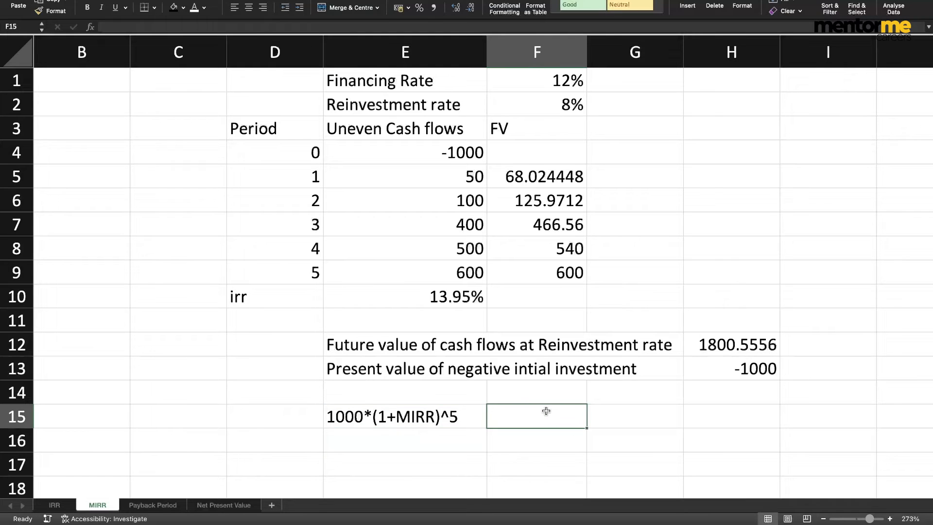
click(731, 368)
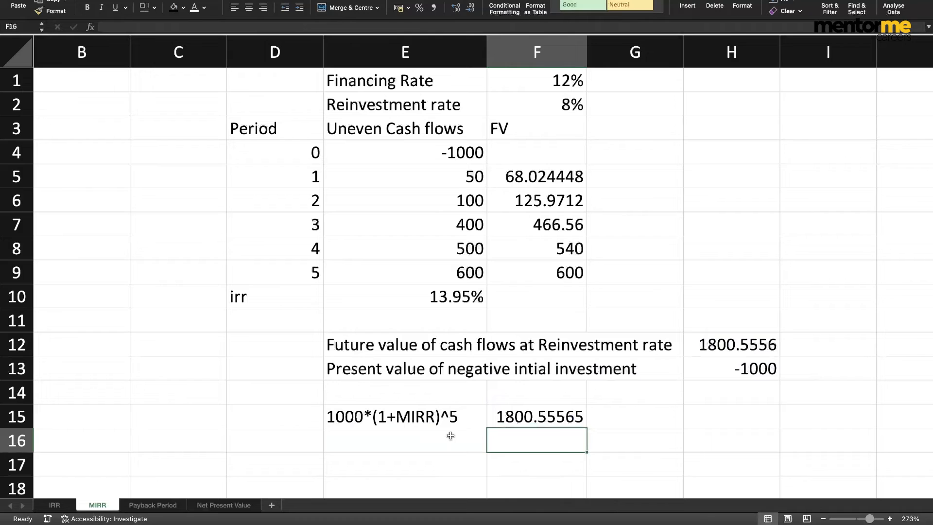
Write (1+MIRR)^5 in E17 and divide the F15 total by 1000, giving 1.80055565.
click(404, 464)
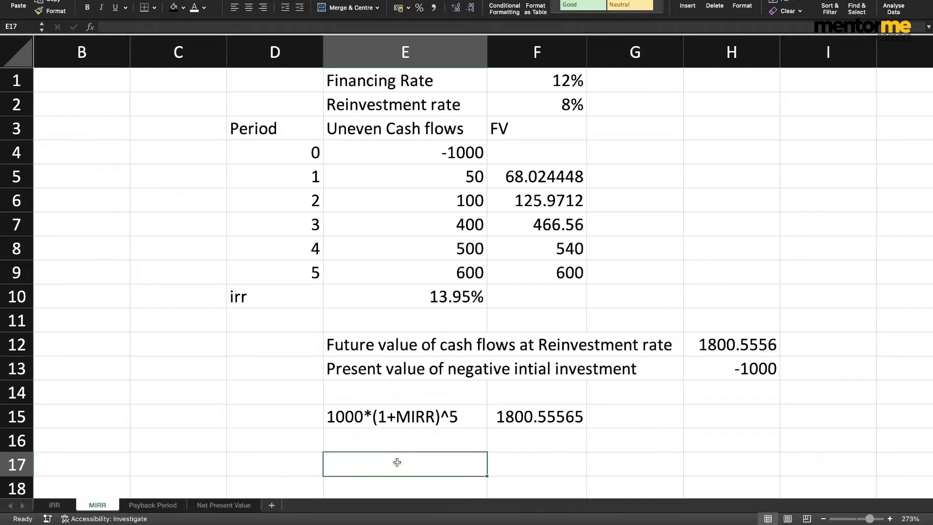
text((1+)
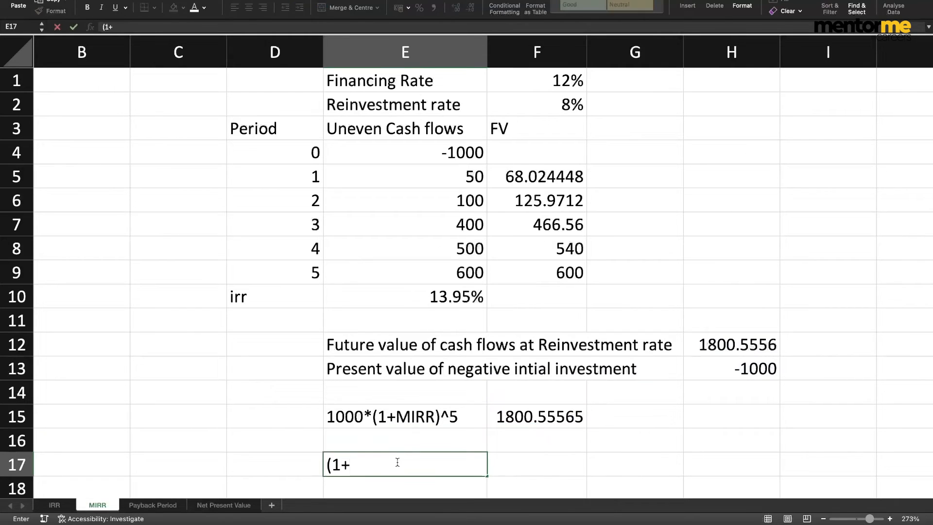
text(MIRR))
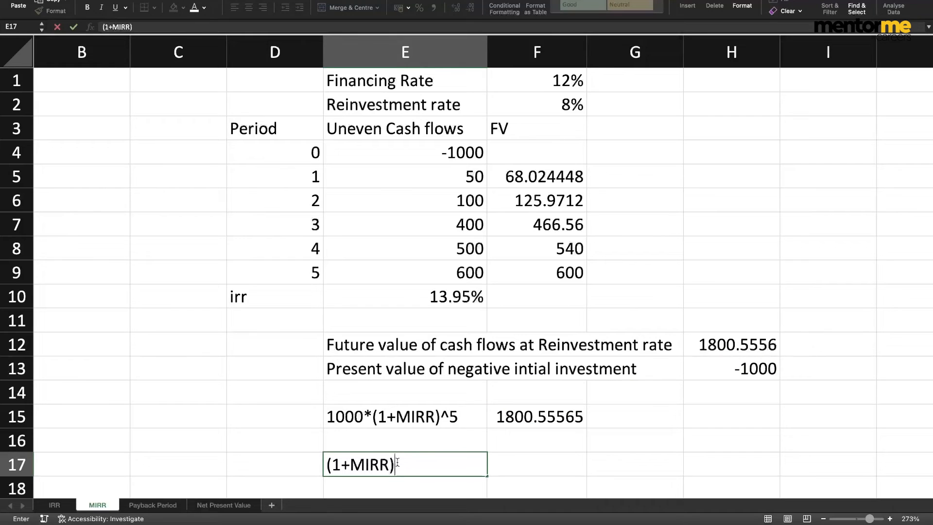
text(^5)
click(536, 464)
text(=)
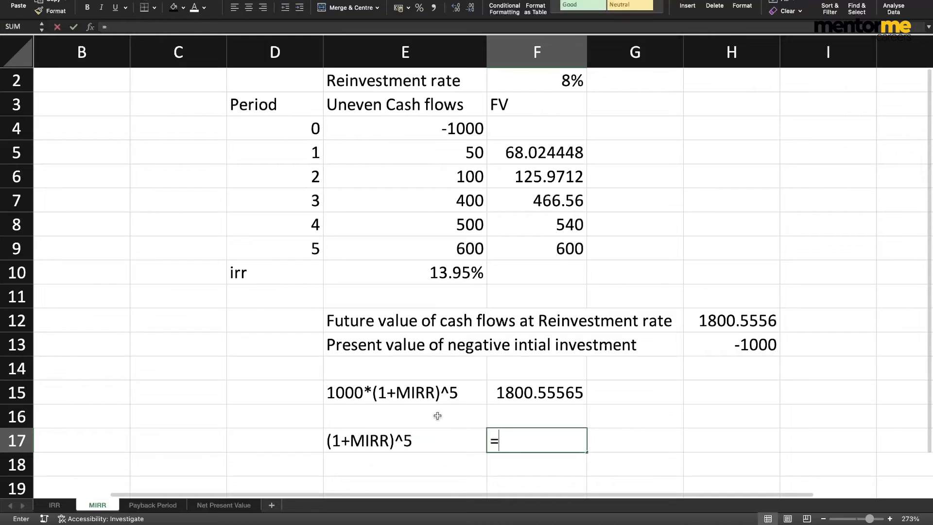
click(535, 392)
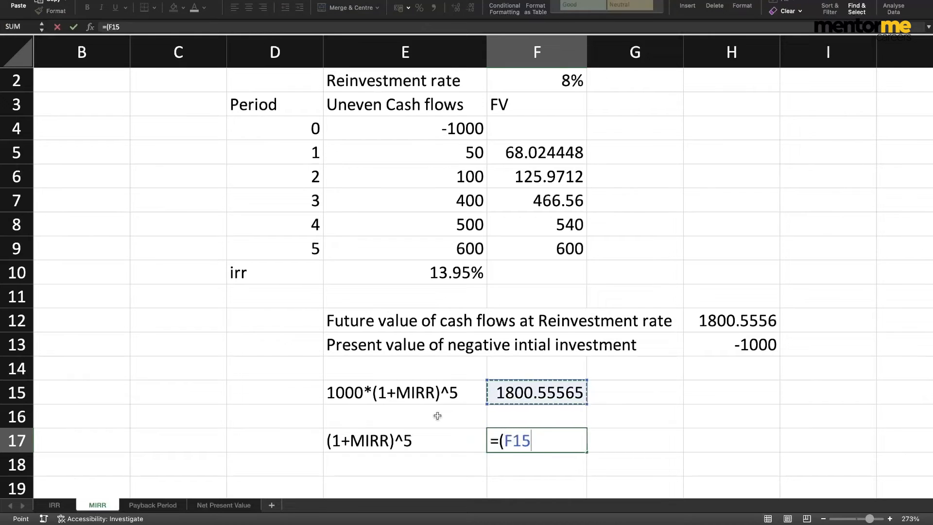
text(/1000)
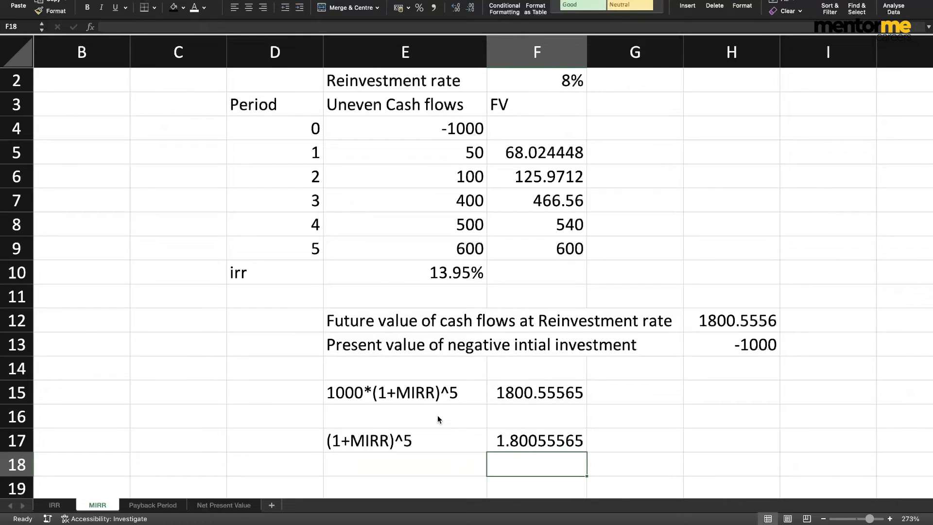
text(17)^)
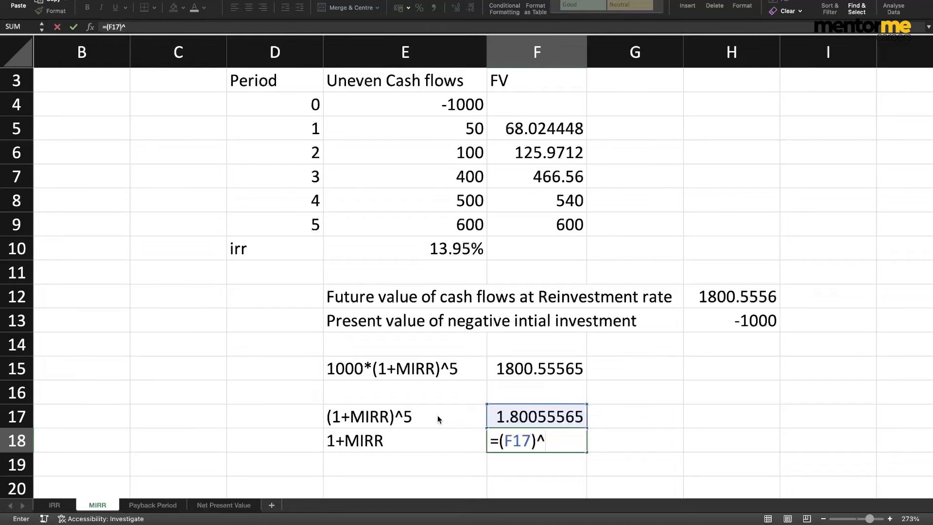
Take the fifth root (1.12481554), label row 19 MIRR, and show F19 as 12.48%.
text((1/5)
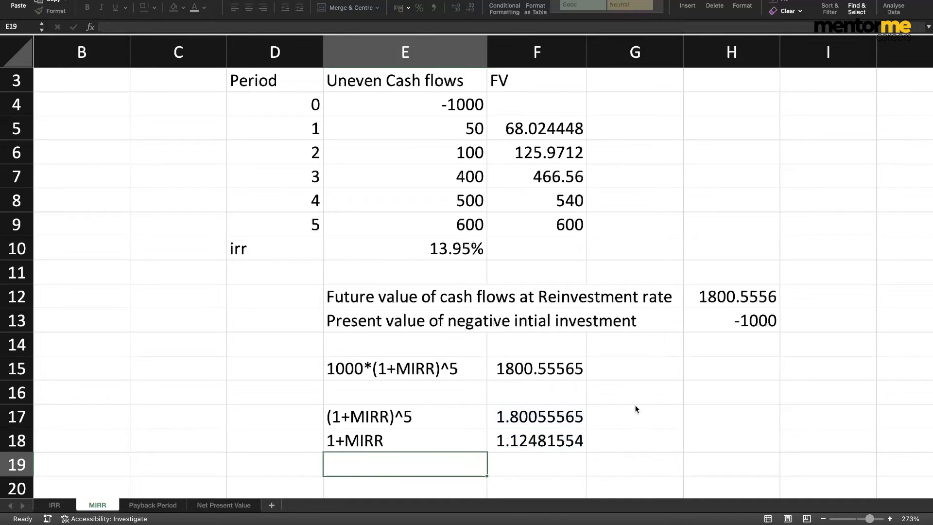
text(MIRR)
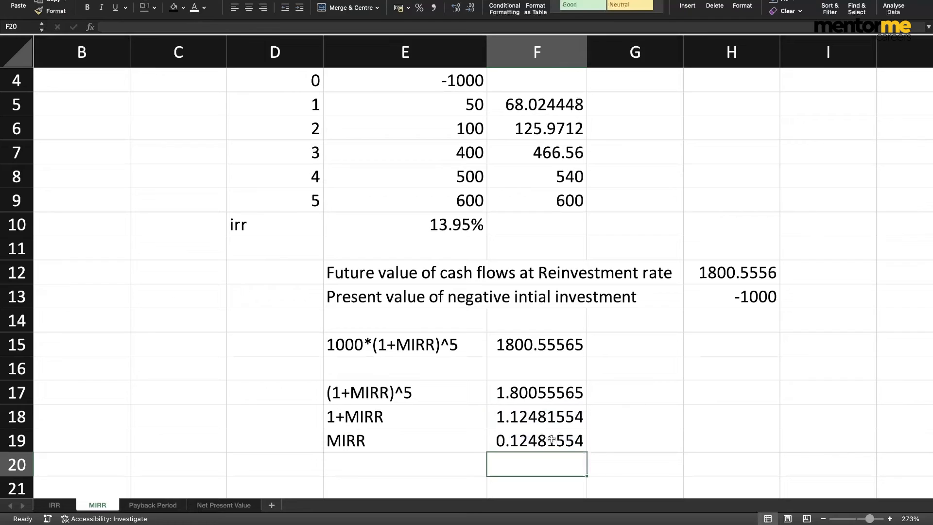
click(418, 7)
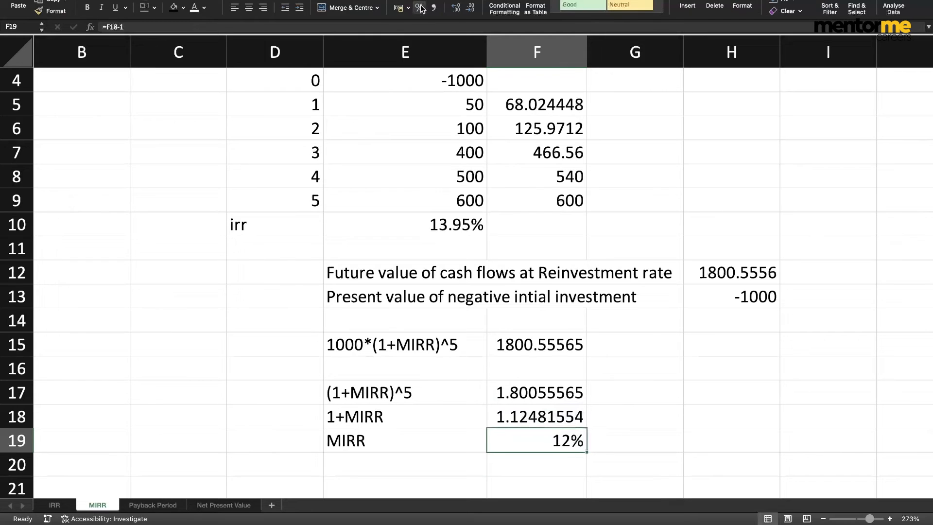
click(418, 8)
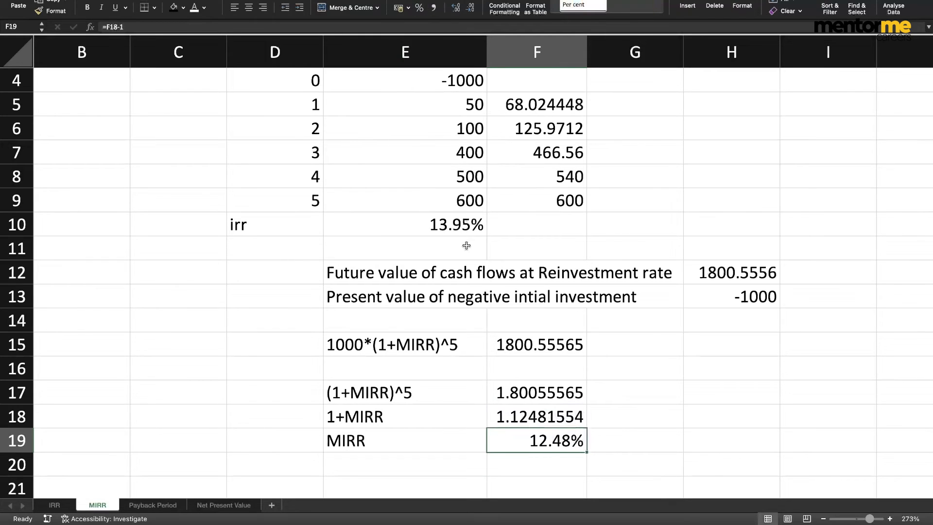
click(535, 224)
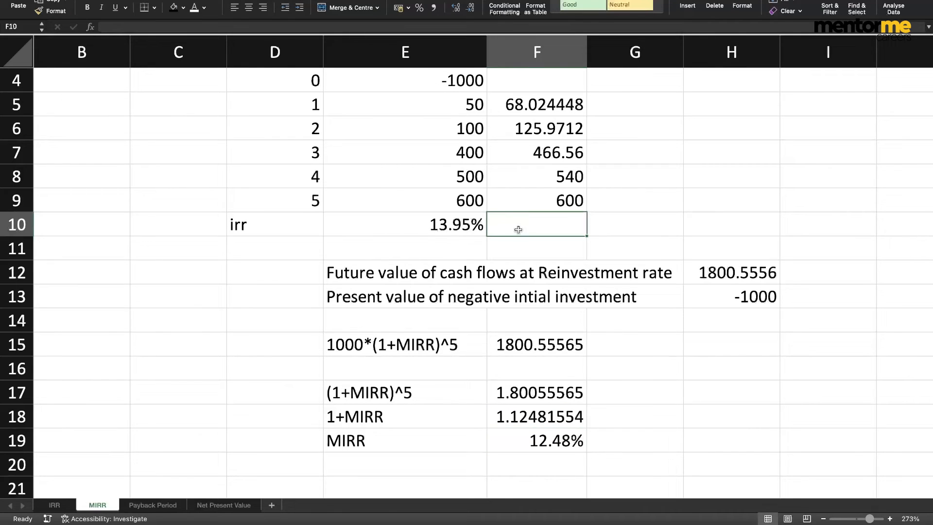
Enter =MIRR(E4:E9,F1,F2) in E11, showing 12.482% to match the manual result.
text(=MIRR()
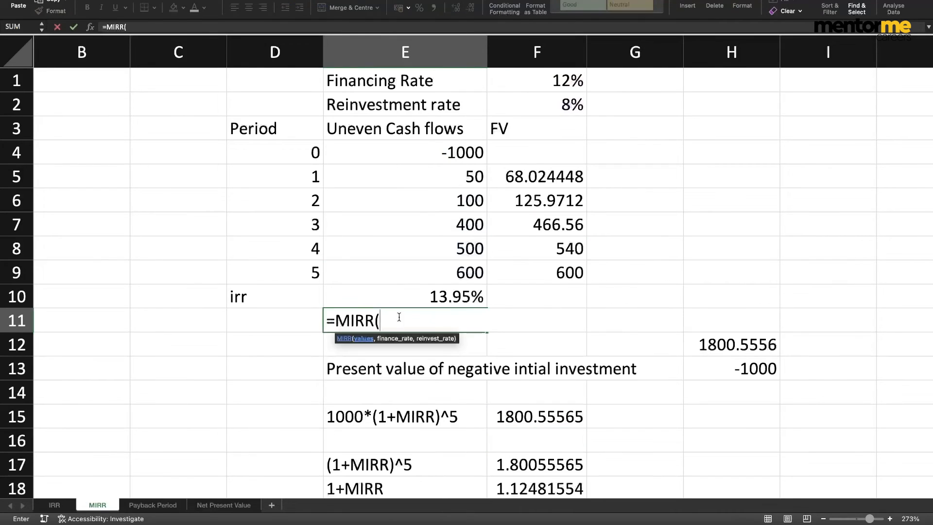
drag(405, 152, 404, 273)
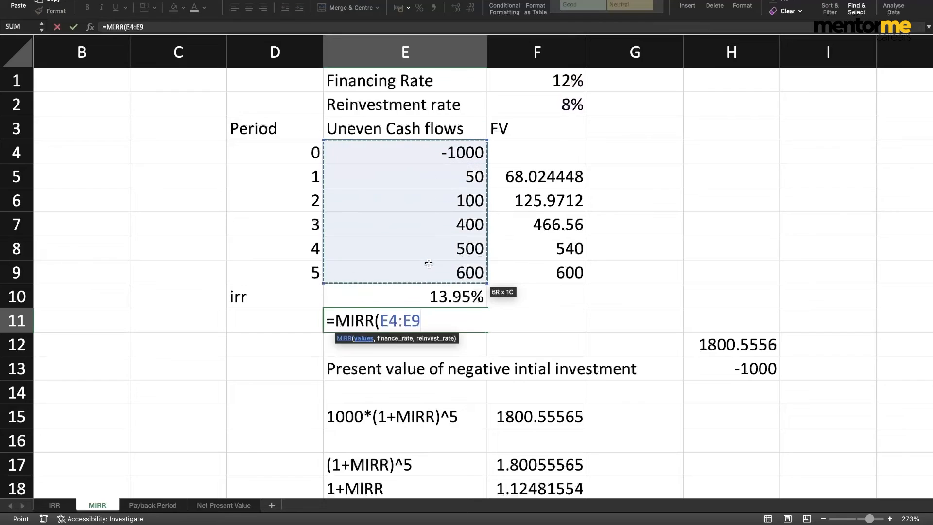
text(,)
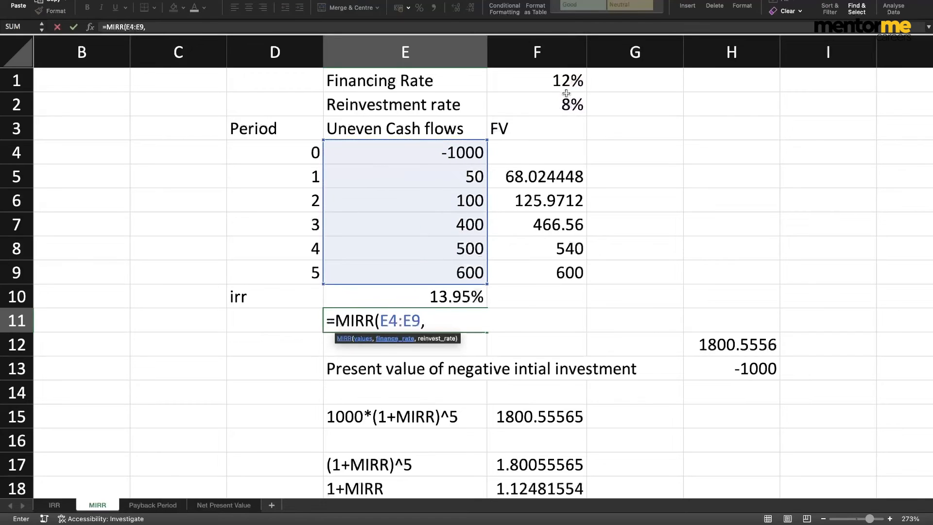
click(536, 80)
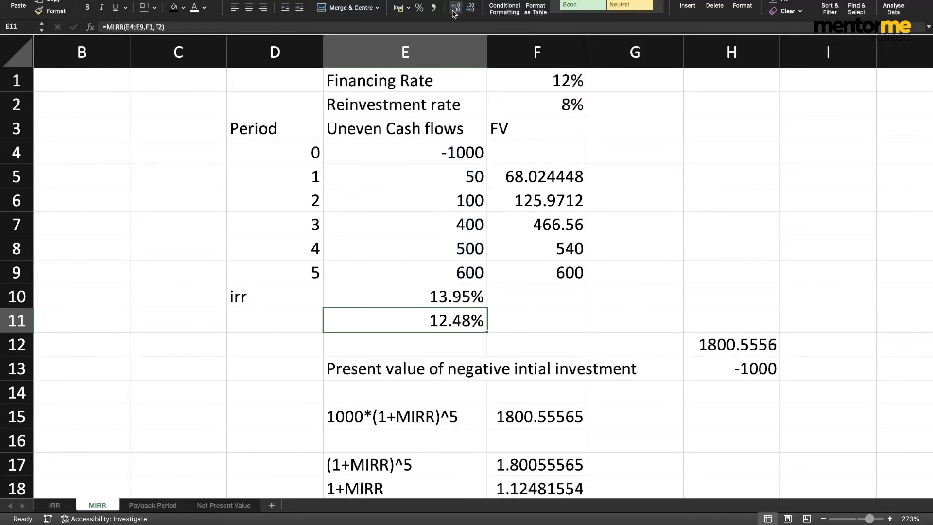
click(455, 6)
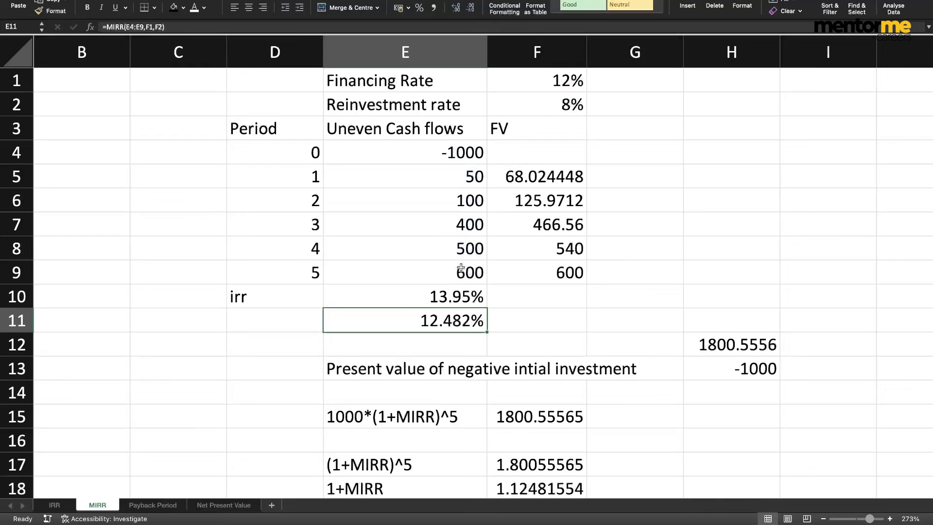
click(405, 416)
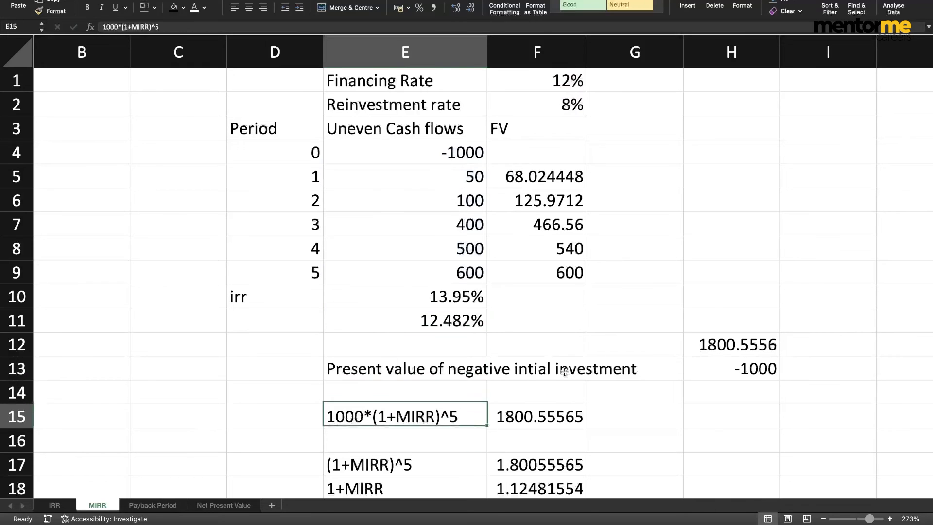
scroll(down, 3)
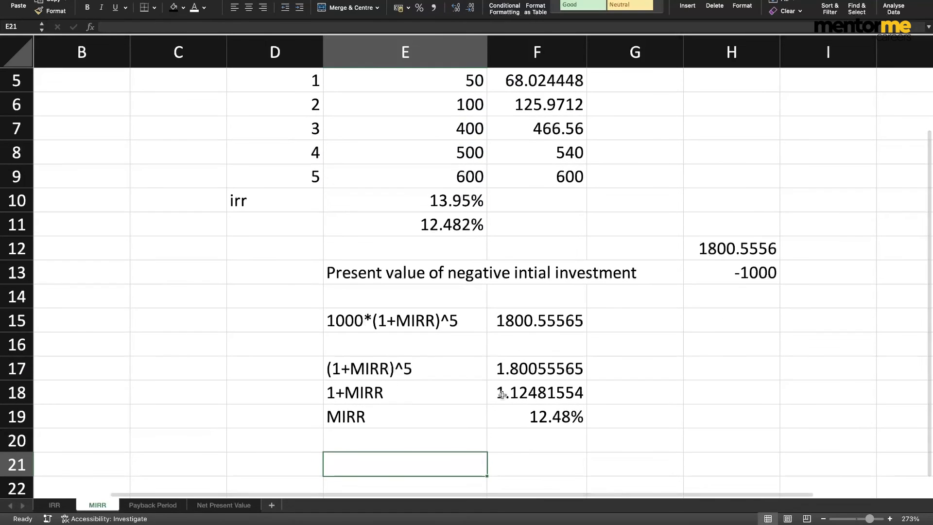
mouse_move(448, 191)
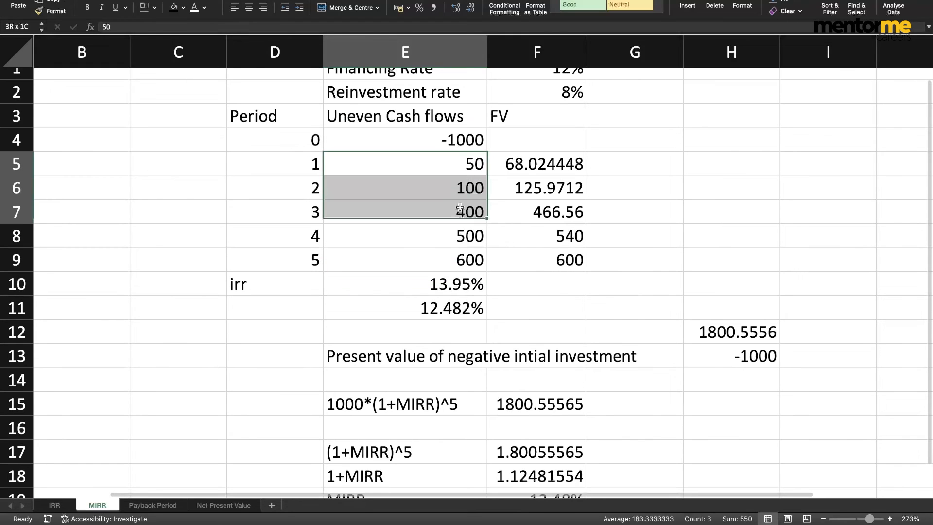
drag(405, 209, 404, 258)
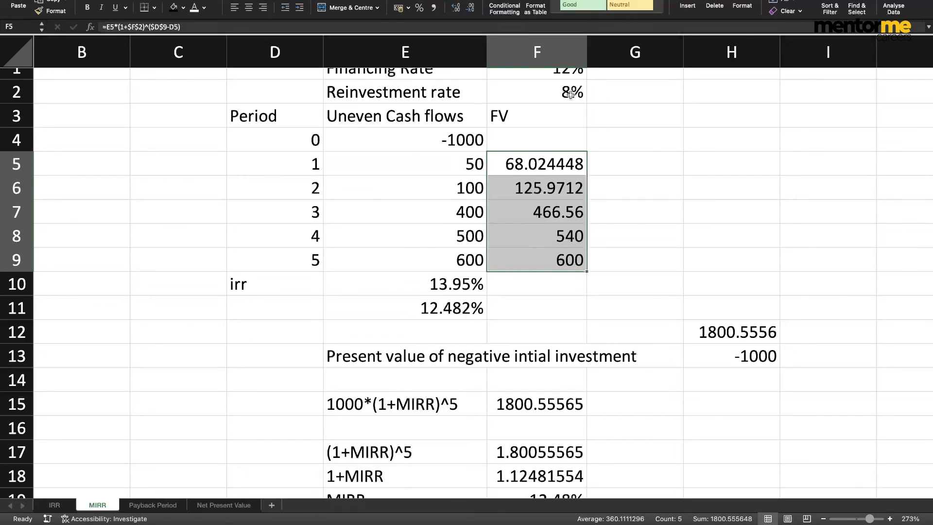
mouse_move(544, 200)
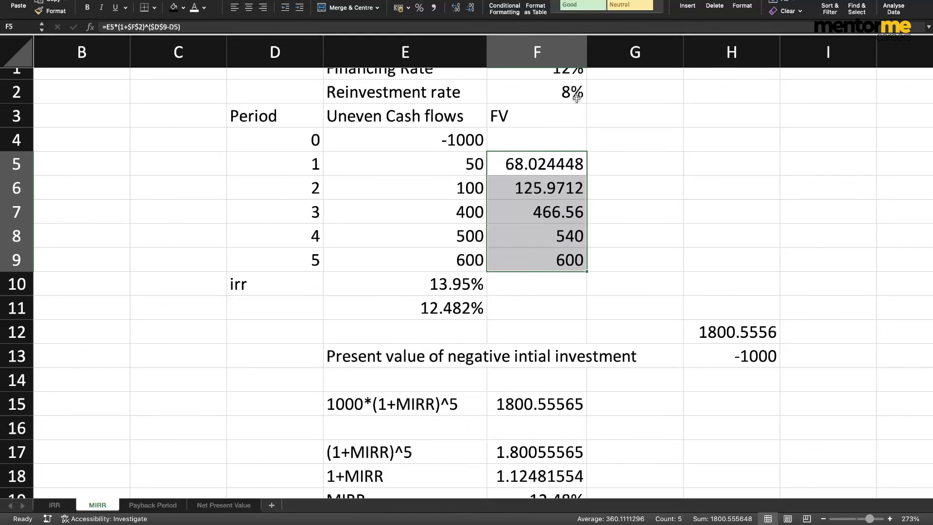
mouse_move(623, 280)
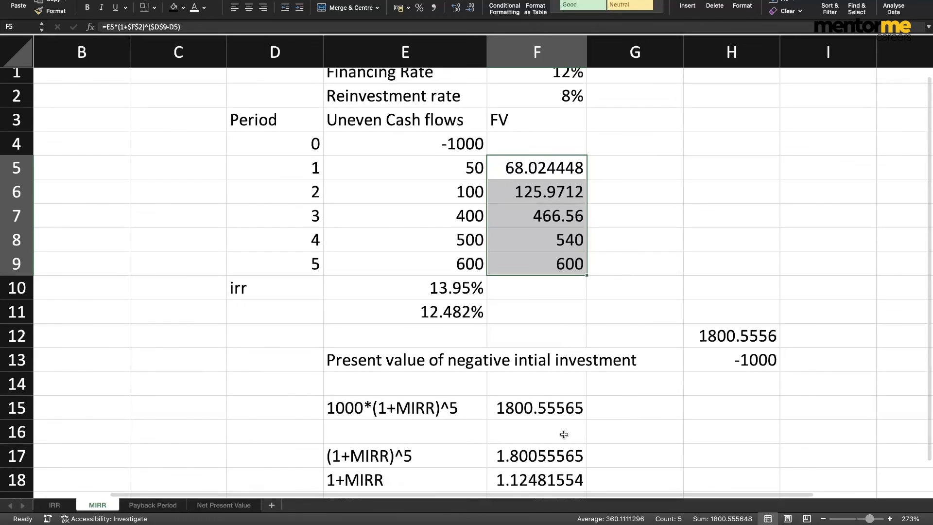
mouse_move(442, 326)
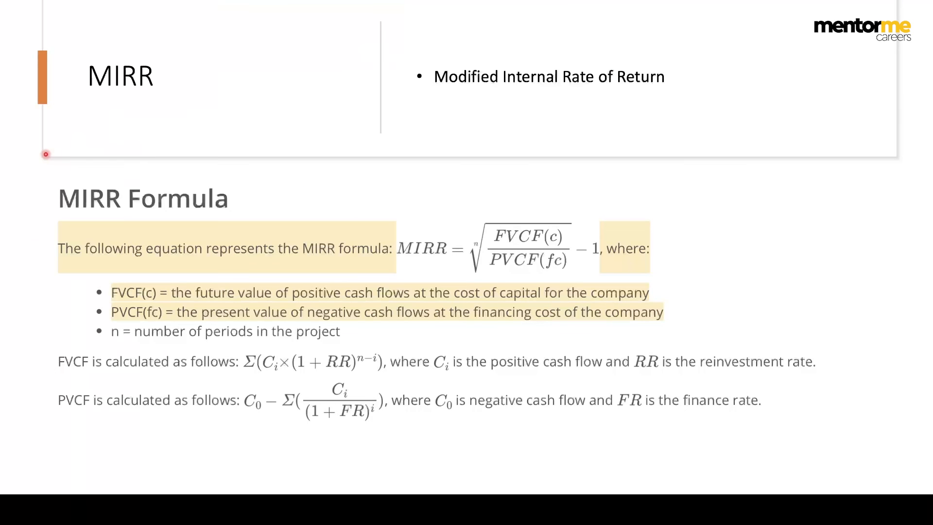
mouse_move(344, 176)
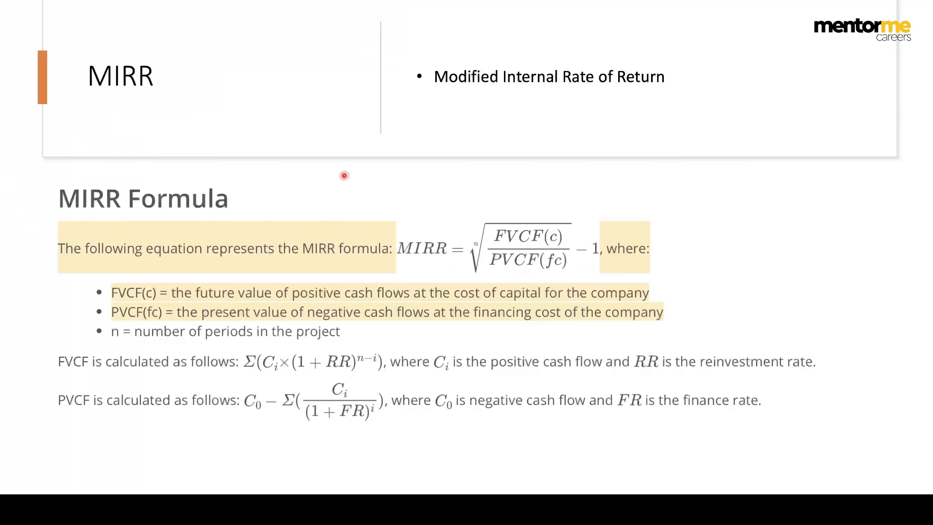
mouse_move(462, 236)
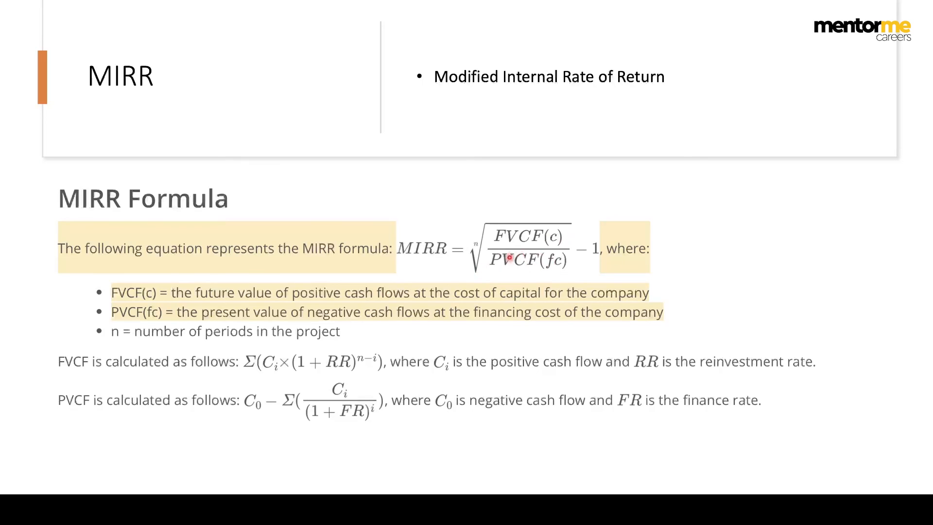
mouse_move(539, 278)
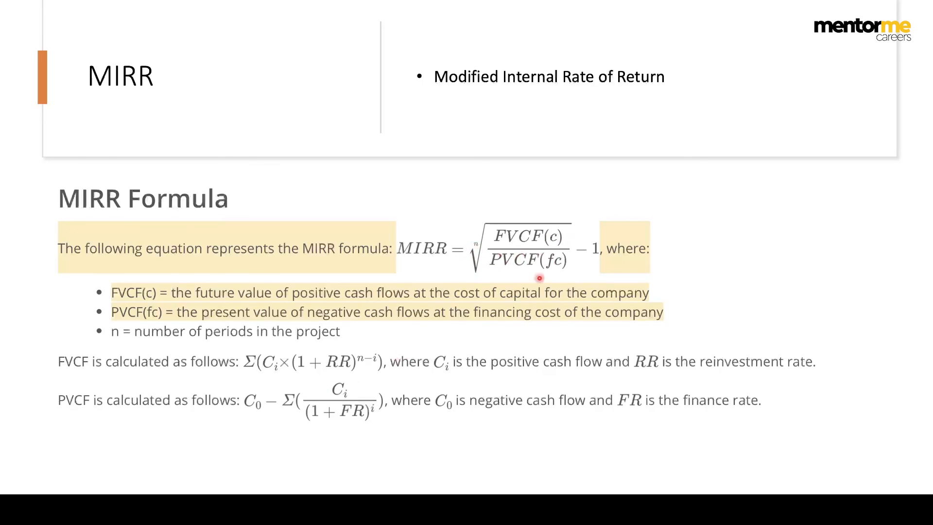
mouse_move(563, 199)
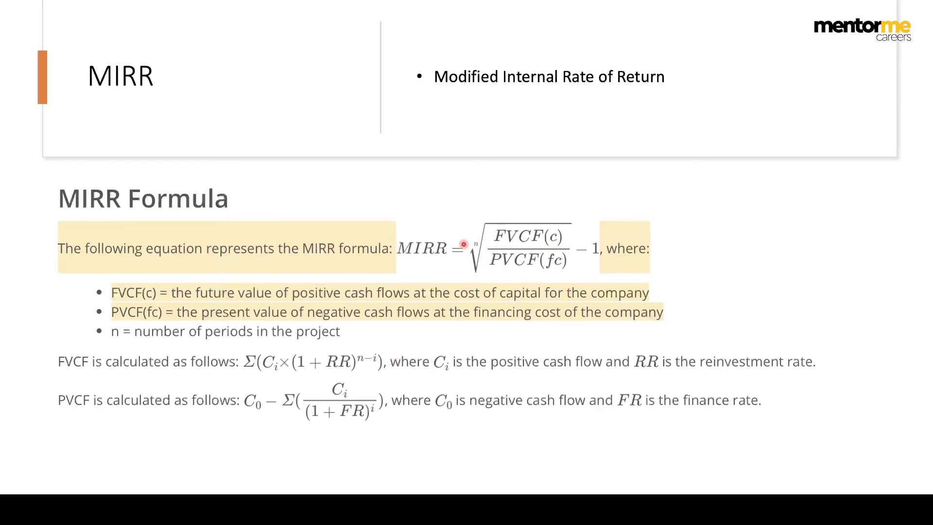
mouse_move(350, 203)
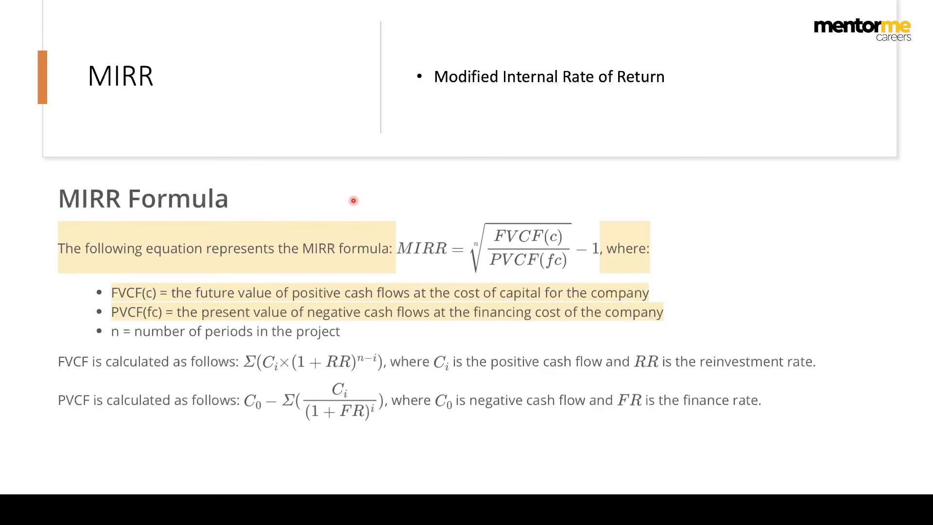
mouse_move(331, 193)
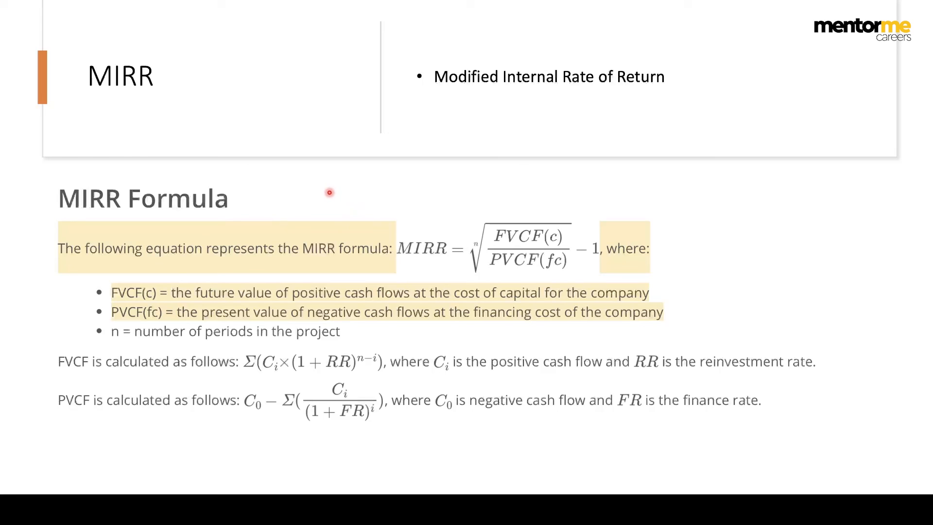
mouse_move(333, 194)
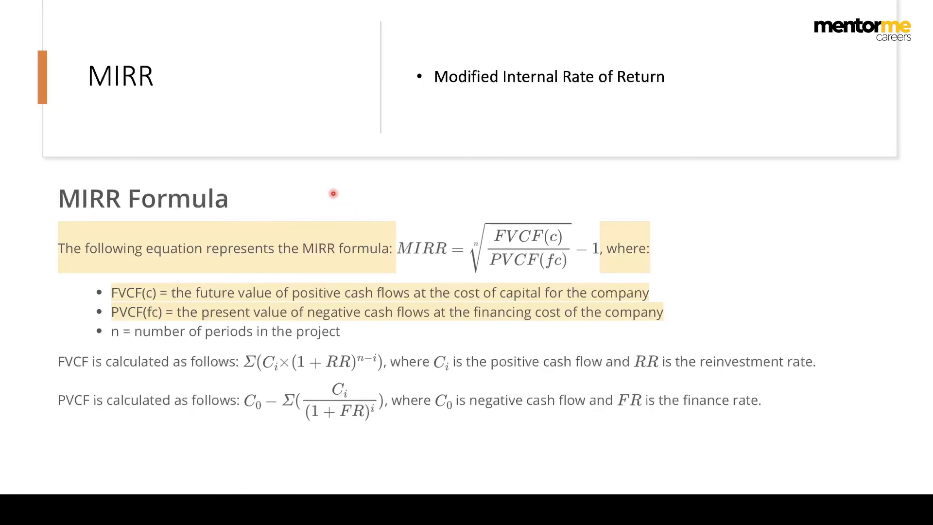